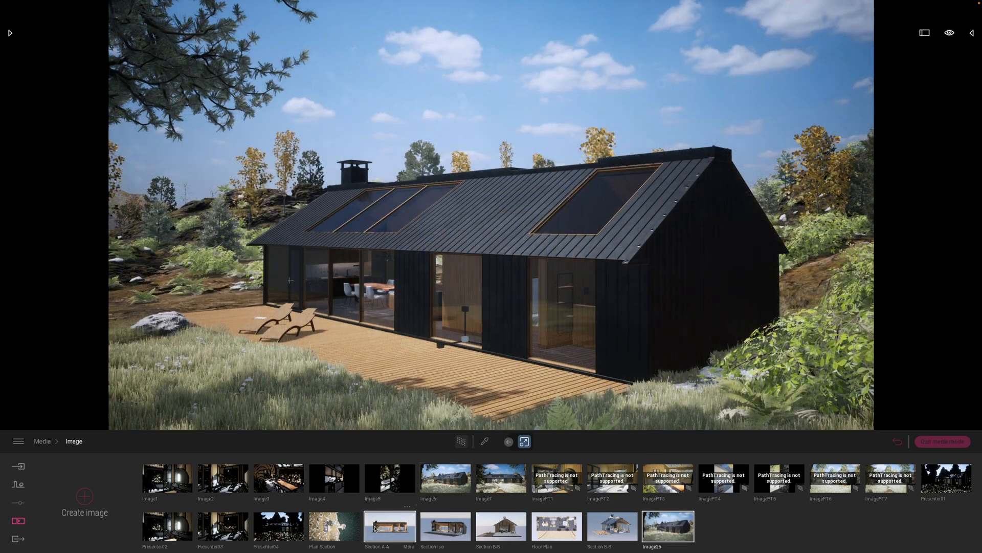
Step: Preview the plan, elevation, isometric and gable section images, then select Image25 for editing
{"action": "left_click", "coordinate": [332, 526]}
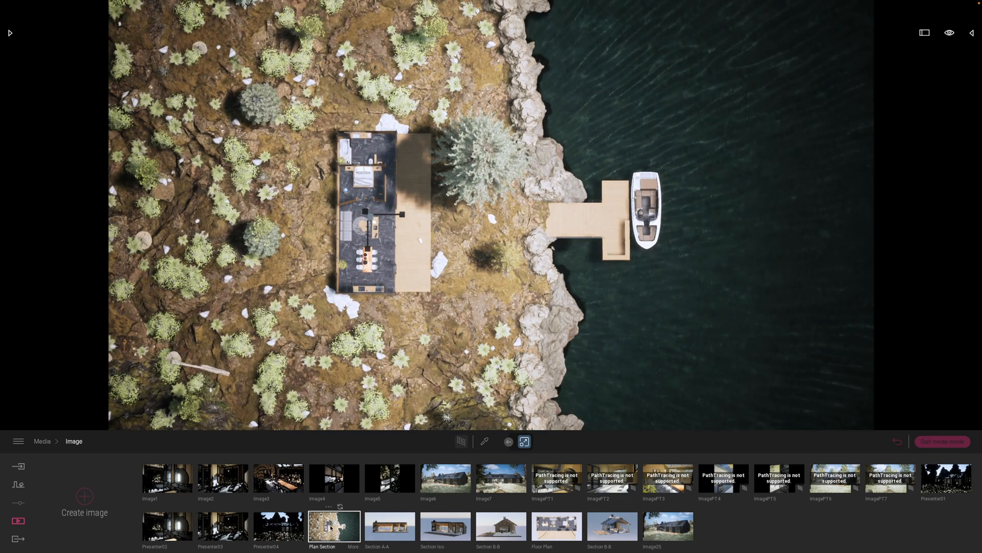
{"action": "left_click", "coordinate": [388, 525]}
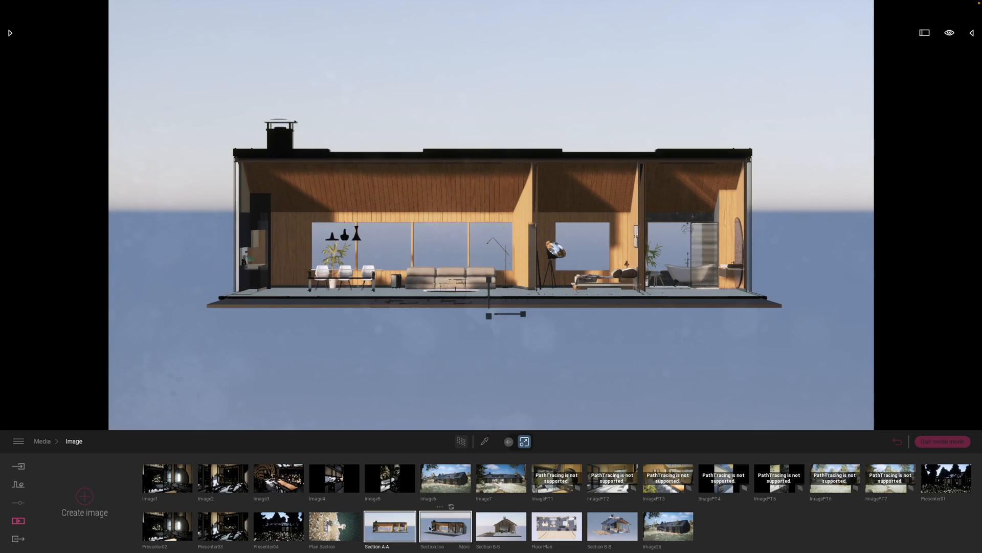
{"action": "left_click", "coordinate": [445, 526]}
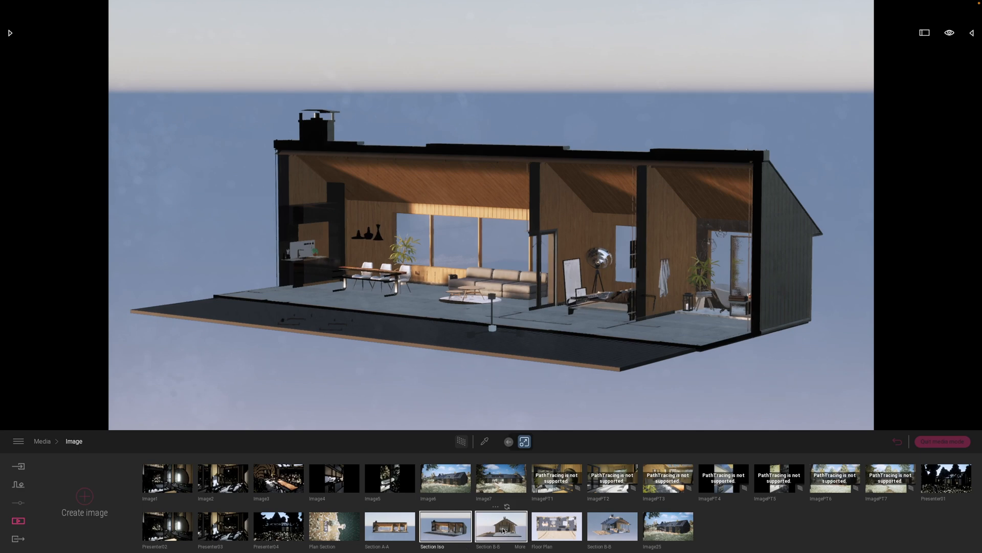
{"action": "left_click", "coordinate": [502, 527]}
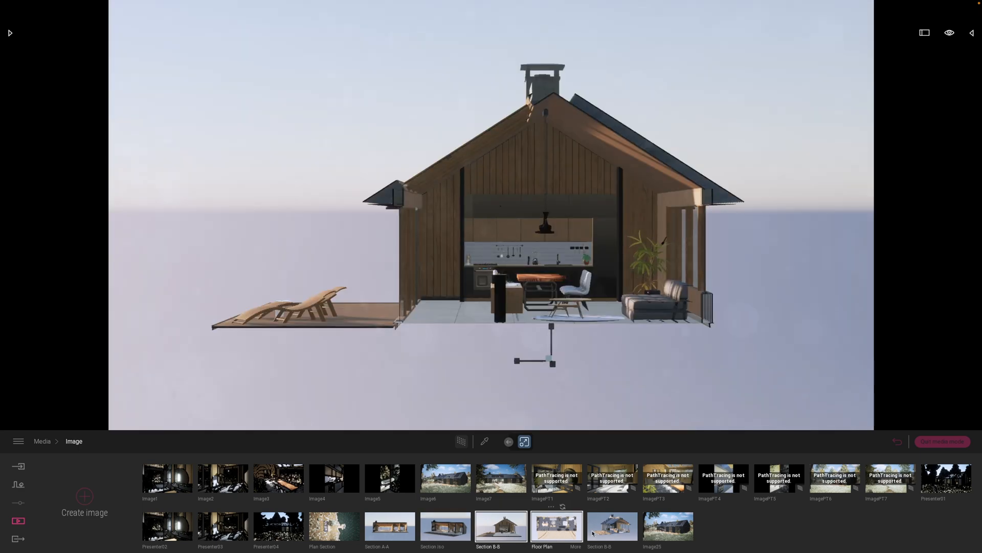
{"action": "left_click", "coordinate": [612, 525]}
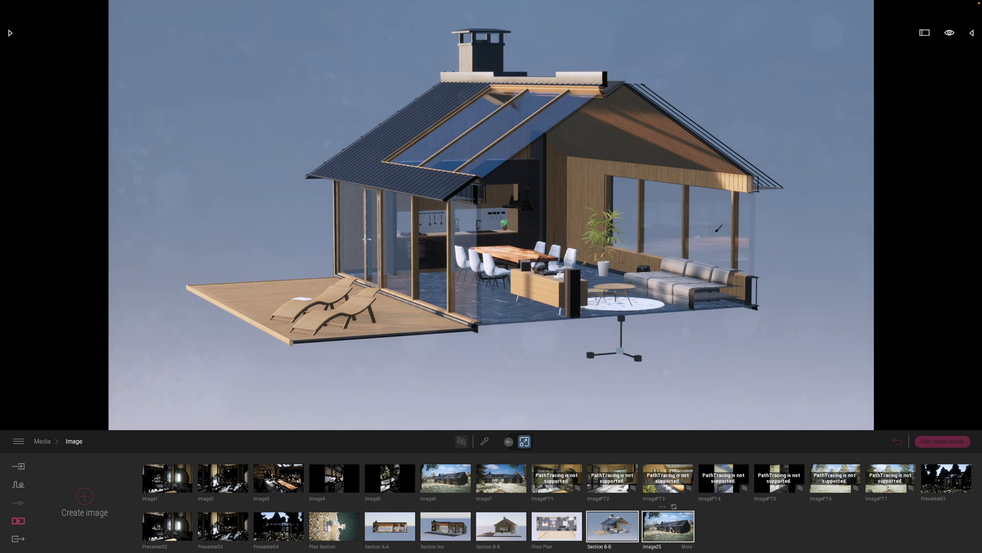
{"action": "left_click", "coordinate": [668, 525]}
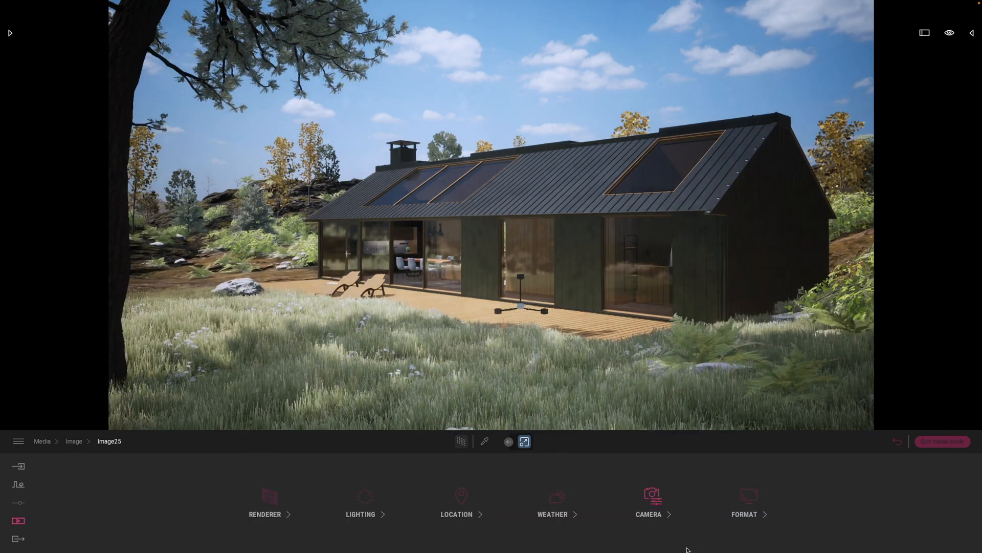
Step: Turn camera Parallelism off for Image25 and align the camera to look straight down on the cabin
{"action": "left_click", "coordinate": [652, 501]}
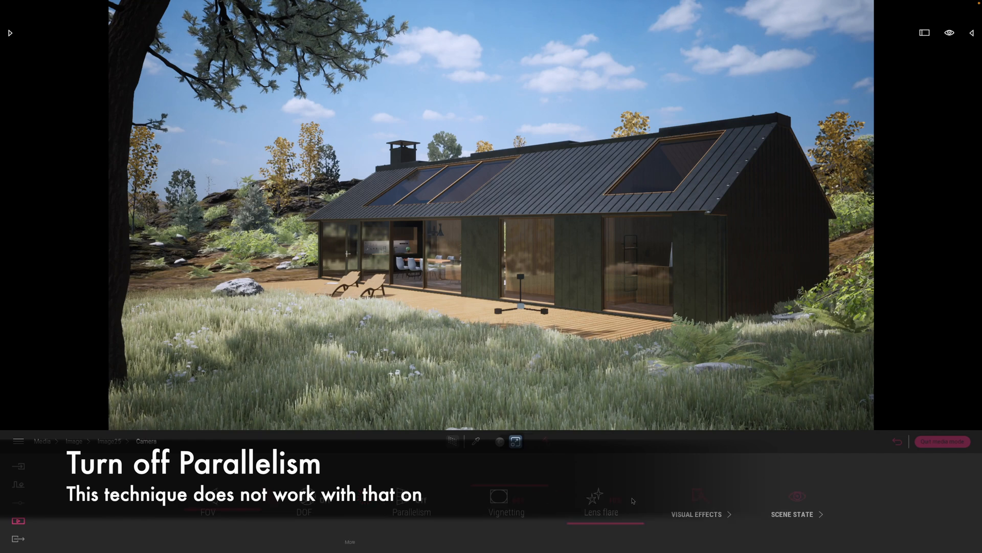
{"action": "left_click", "coordinate": [411, 499]}
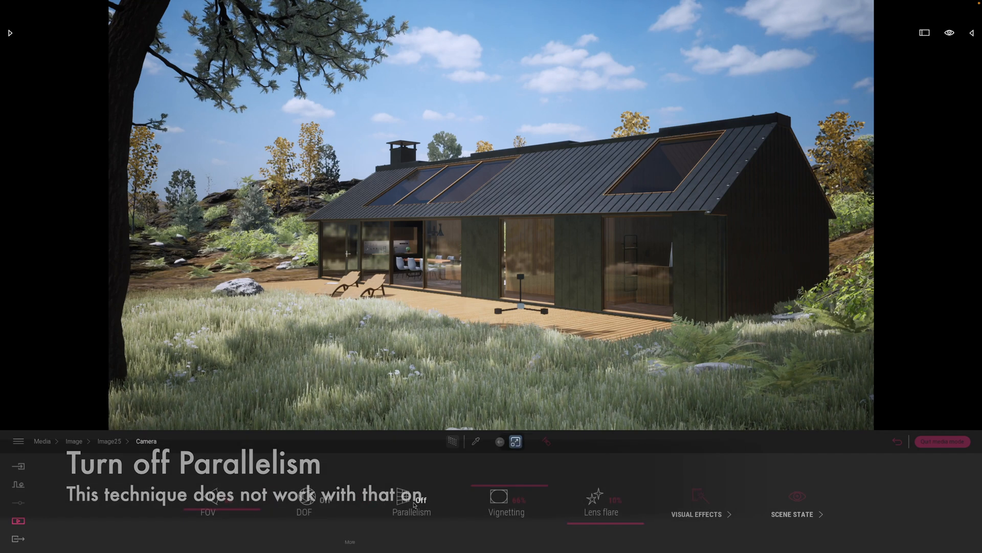
{"action": "left_click", "coordinate": [412, 495]}
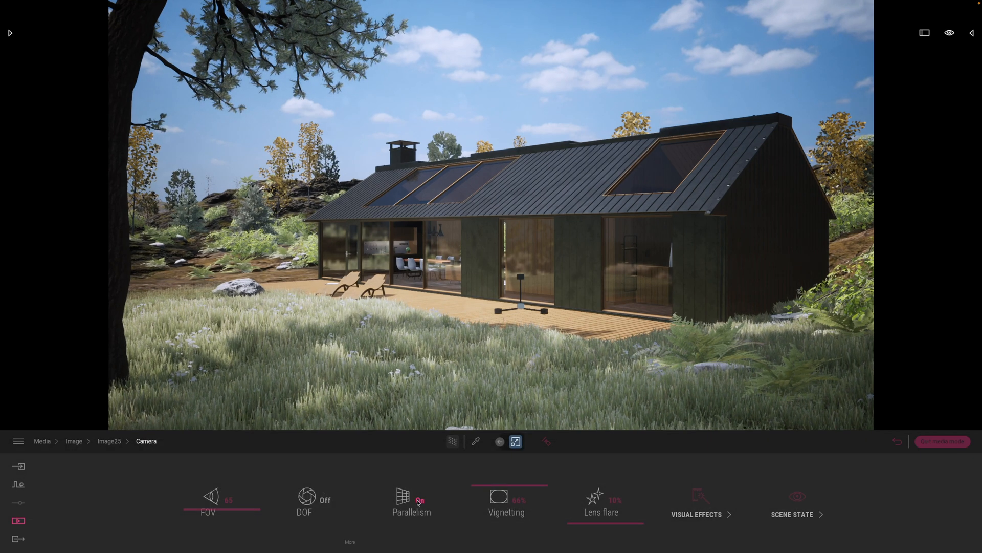
{"action": "left_click", "coordinate": [412, 501]}
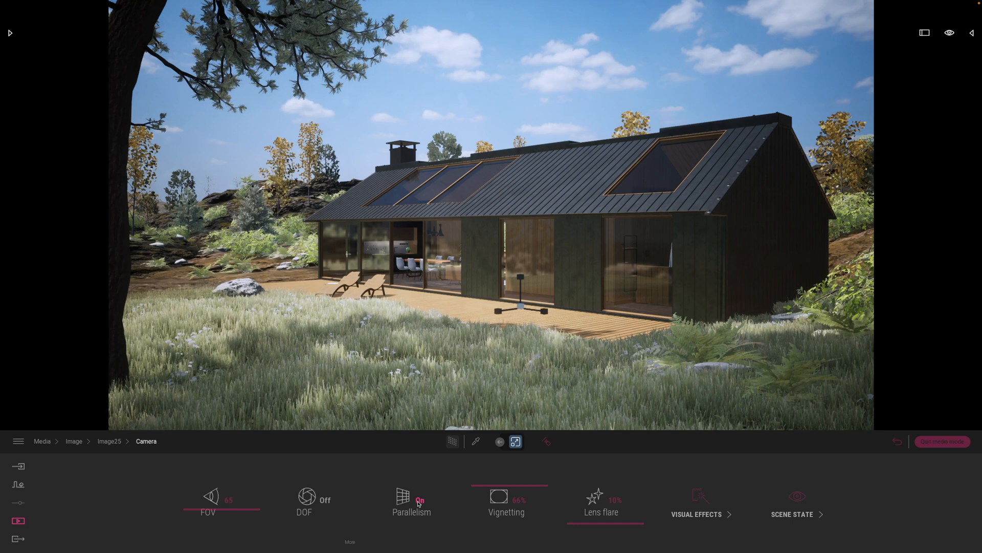
{"action": "left_click", "coordinate": [411, 502]}
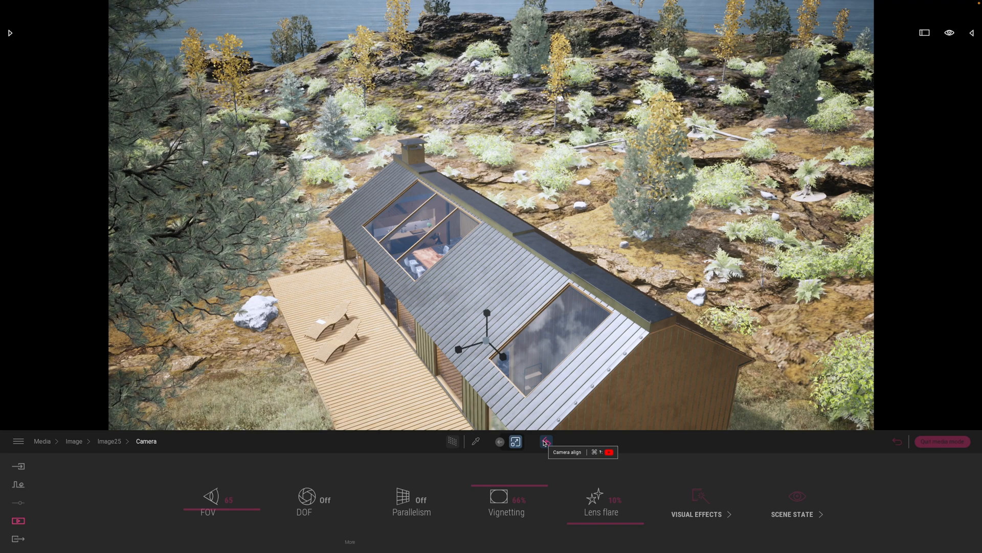
{"action": "left_click", "coordinate": [546, 441]}
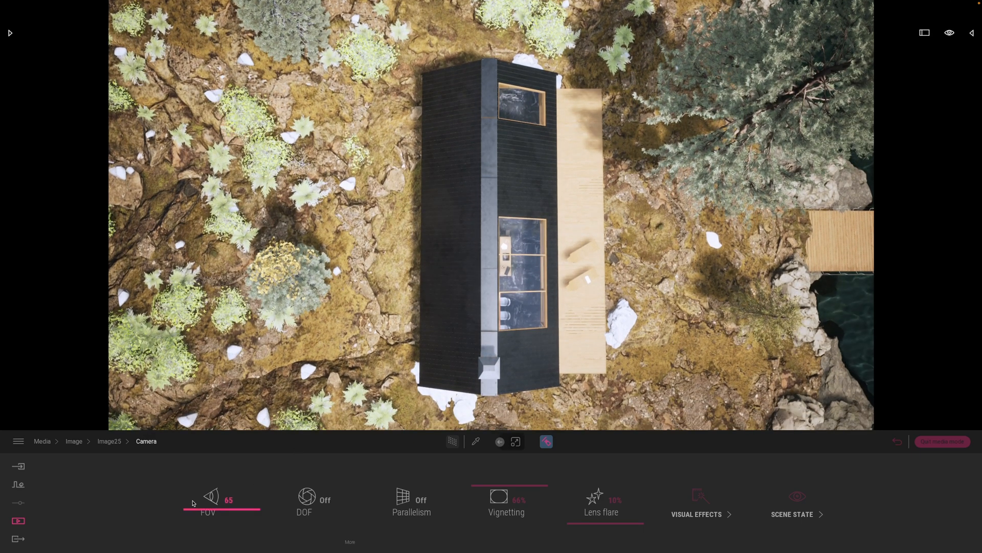
Step: Narrow Image25's field of view to about 18 and refresh its thumbnail in the image list
{"action": "left_click_drag", "start_coordinate": [225, 500], "coordinate": [183, 500]}
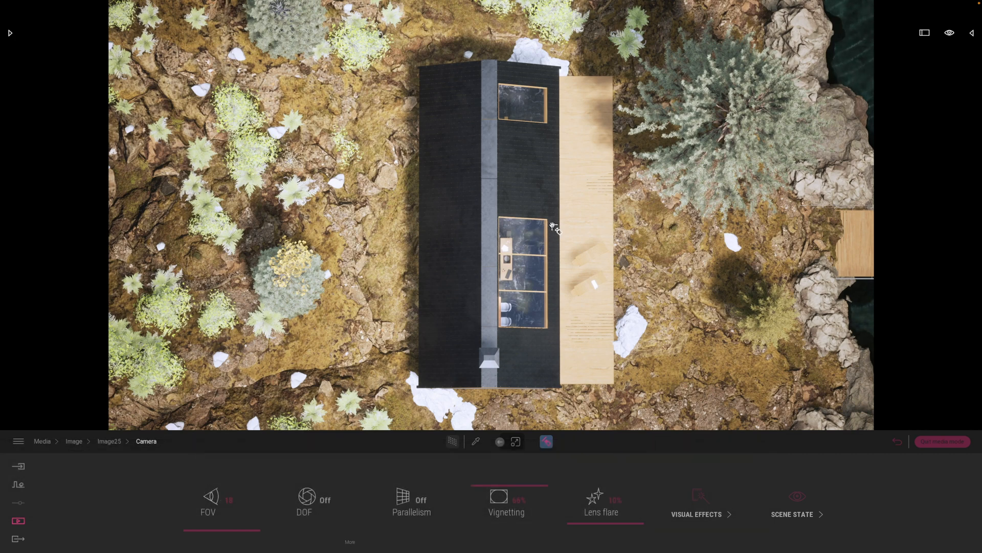
{"action": "mouse_move", "coordinate": [860, 112]}
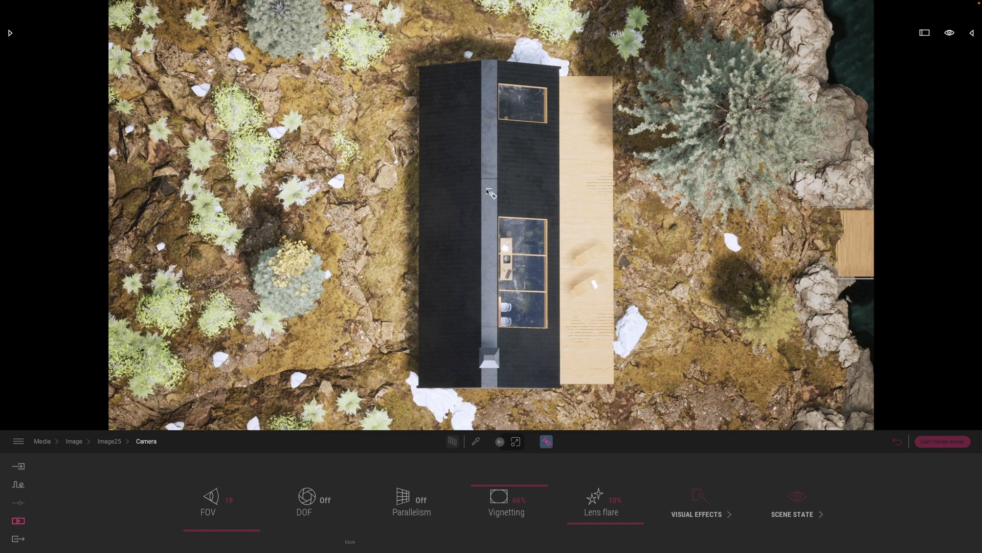
{"action": "mouse_move", "coordinate": [796, 383]}
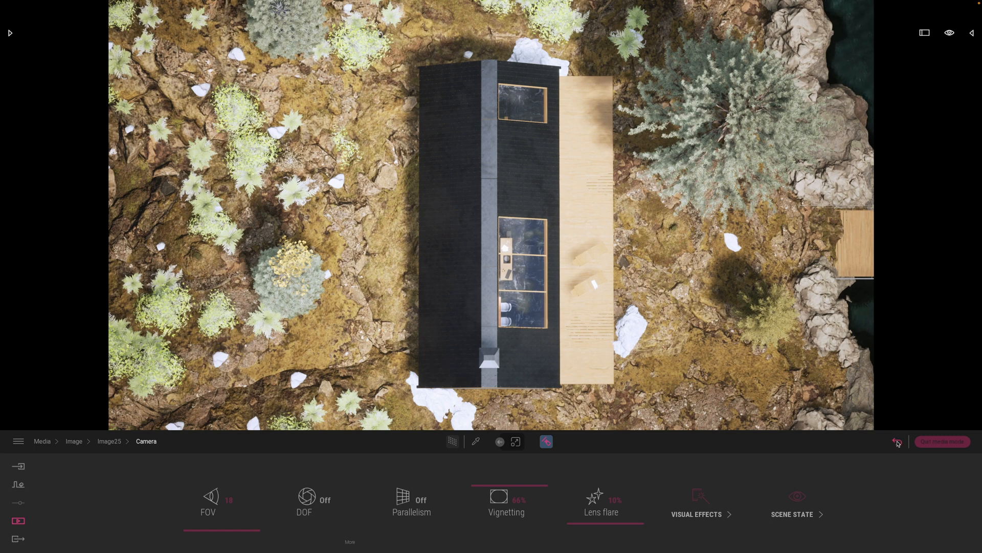
{"action": "mouse_move", "coordinate": [897, 443]}
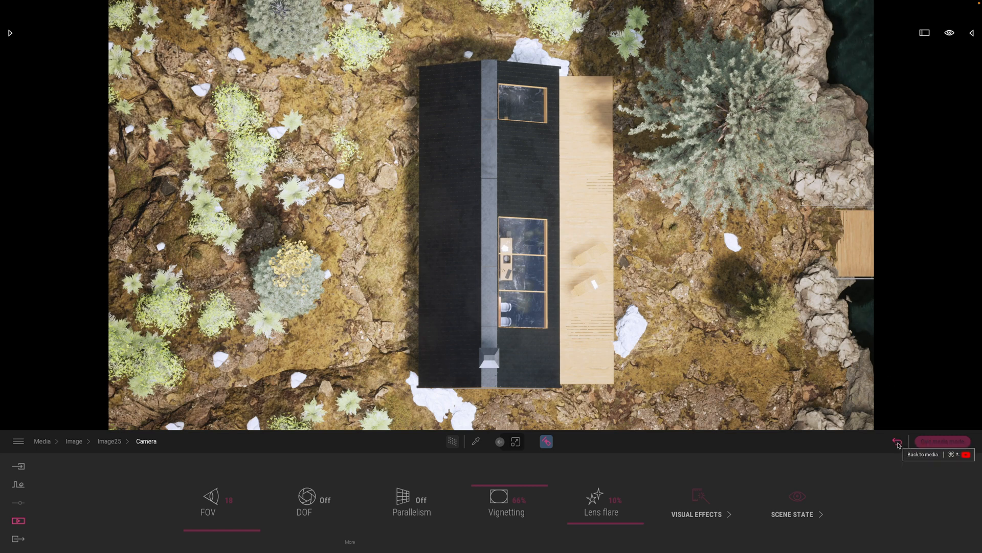
{"action": "left_click_drag", "start_coordinate": [567, 532], "coordinate": [476, 532]}
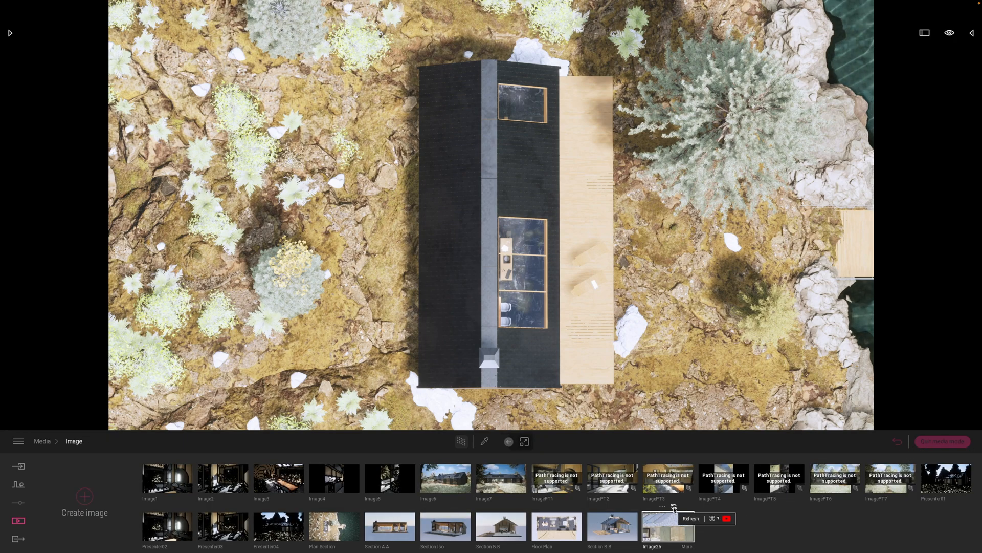
{"action": "left_click", "coordinate": [689, 518]}
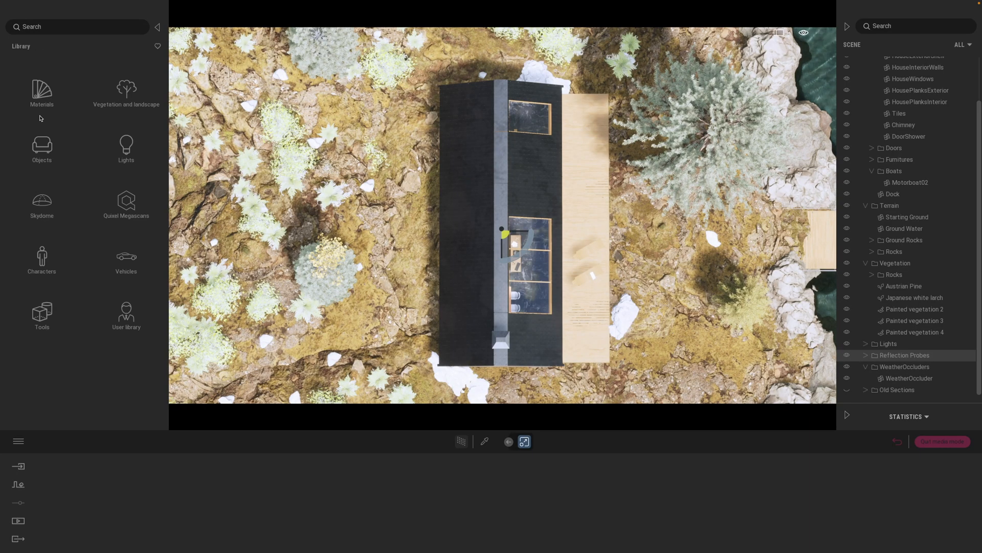
Step: Show the library's Section tools and expand the Old Sections folder in the scene tree
{"action": "left_click", "coordinate": [41, 316]}
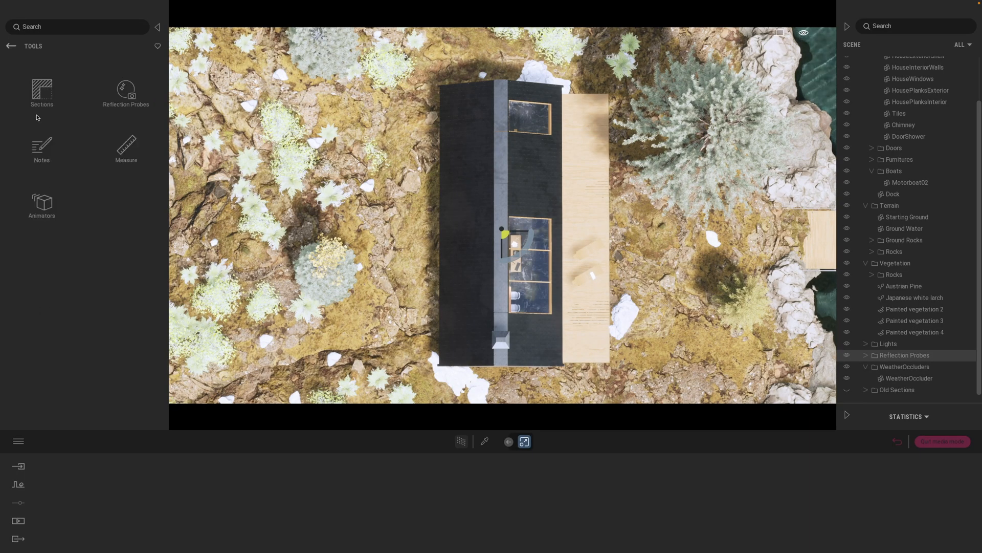
{"action": "mouse_move", "coordinate": [40, 93]}
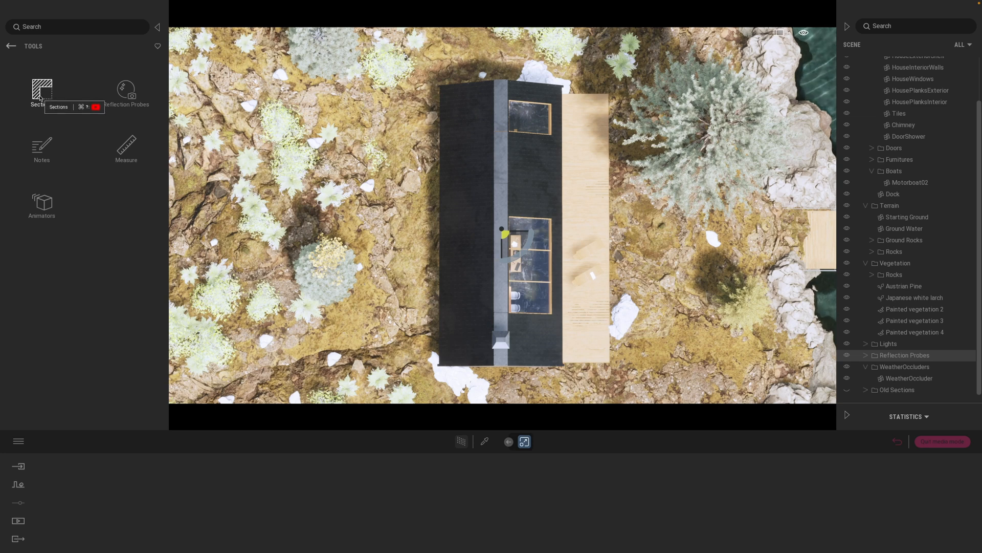
{"action": "left_click", "coordinate": [41, 90]}
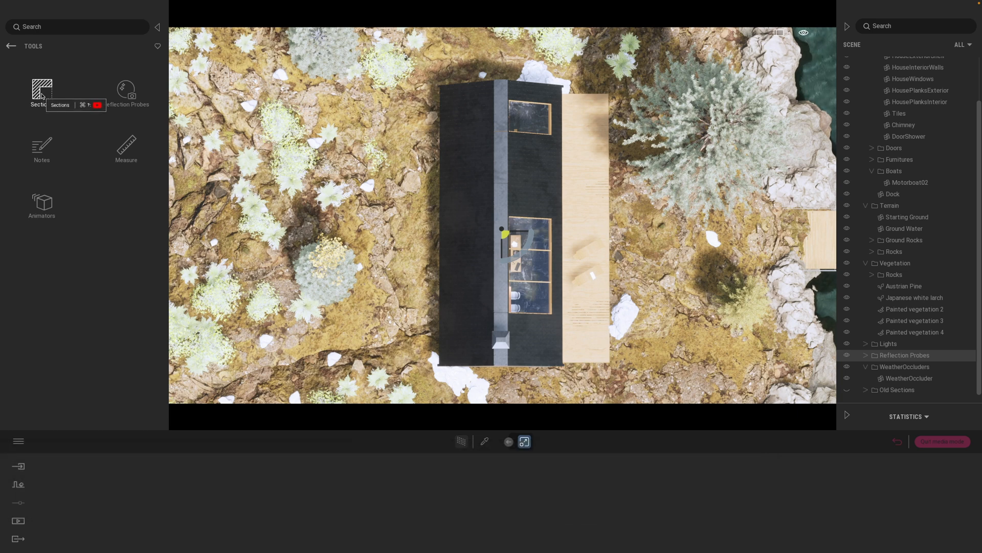
{"action": "left_click", "coordinate": [41, 91]}
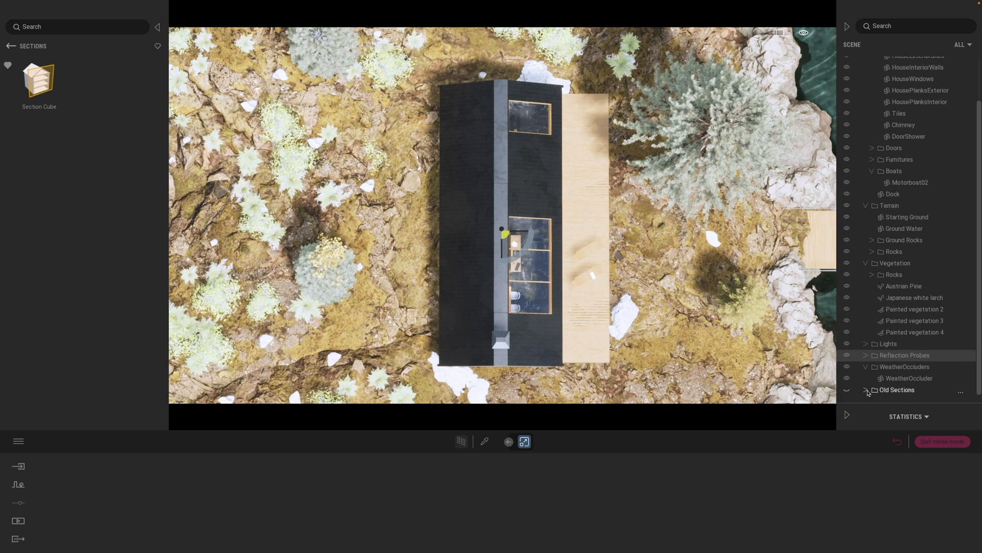
{"action": "left_click", "coordinate": [866, 389]}
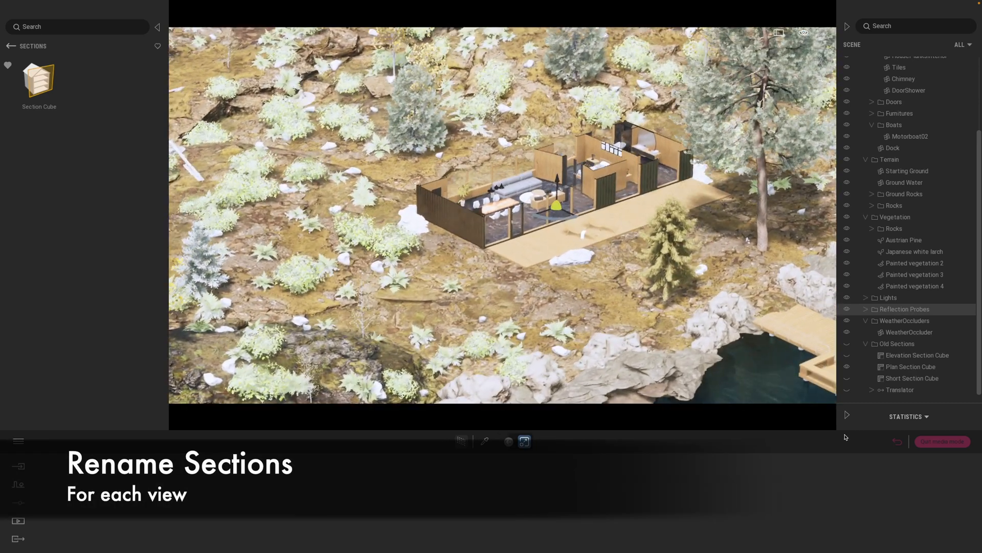
Step: Select the Plan Section Cube, toggle its cut off and on, and check its colour without changing it
{"action": "left_click", "coordinate": [911, 367]}
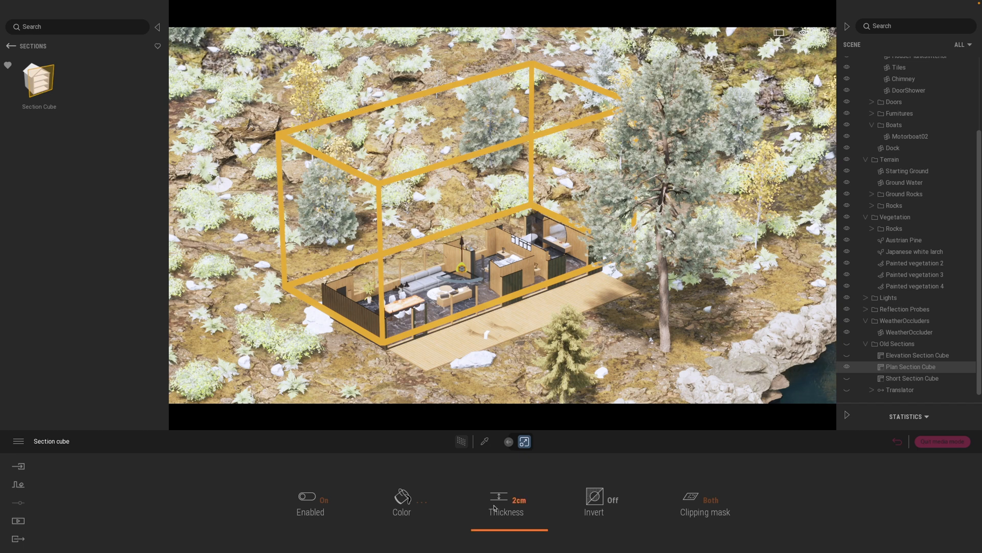
{"action": "left_click", "coordinate": [306, 497]}
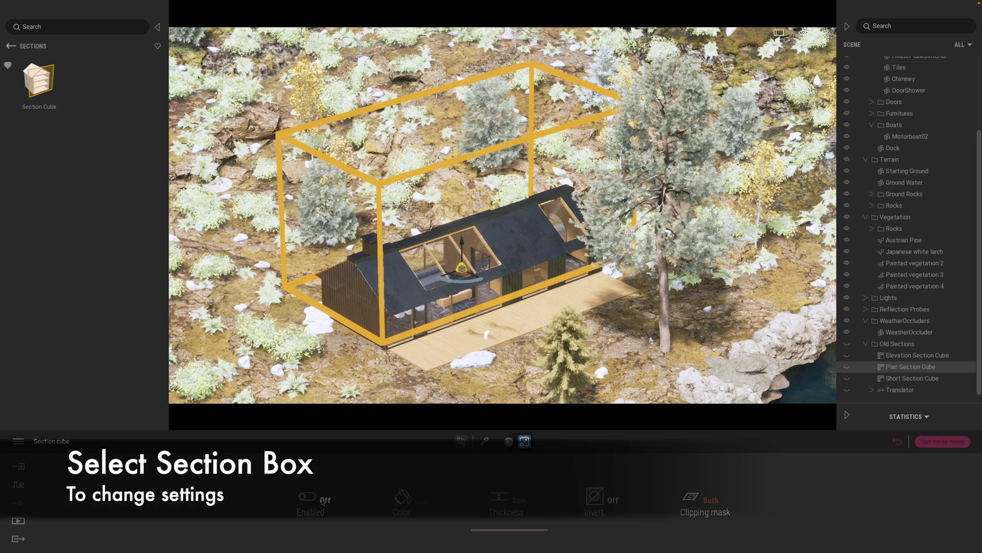
{"action": "left_click", "coordinate": [307, 495]}
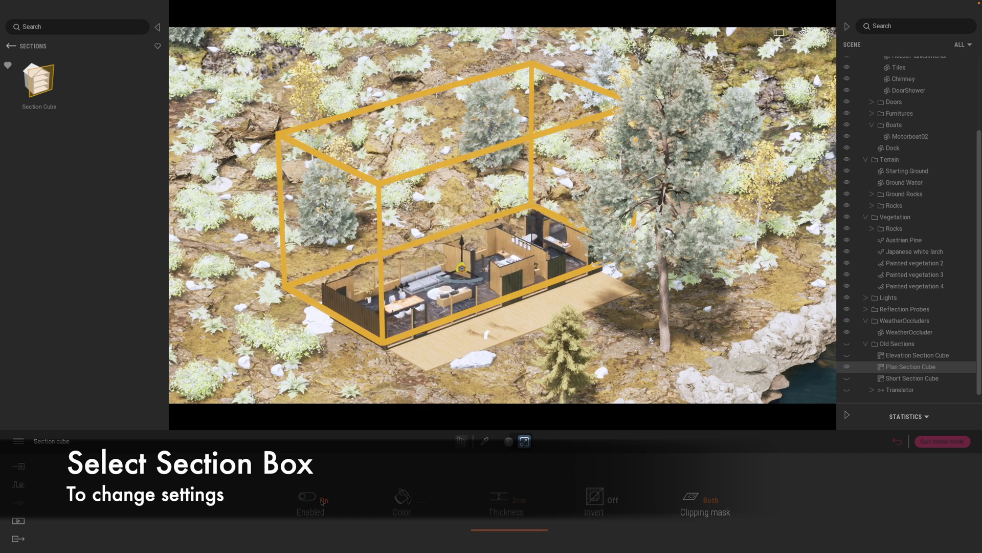
{"action": "left_click", "coordinate": [401, 501]}
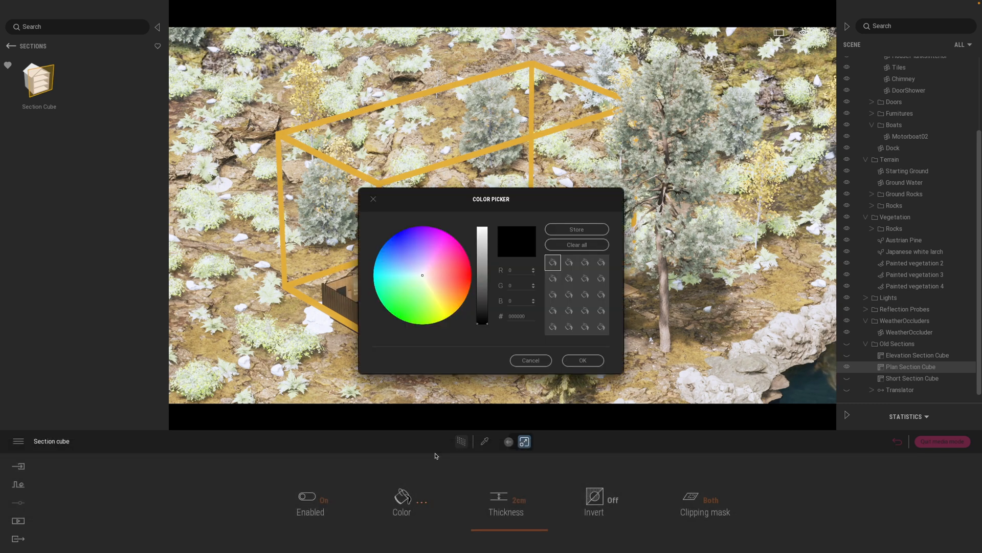
{"action": "left_click", "coordinate": [458, 269]}
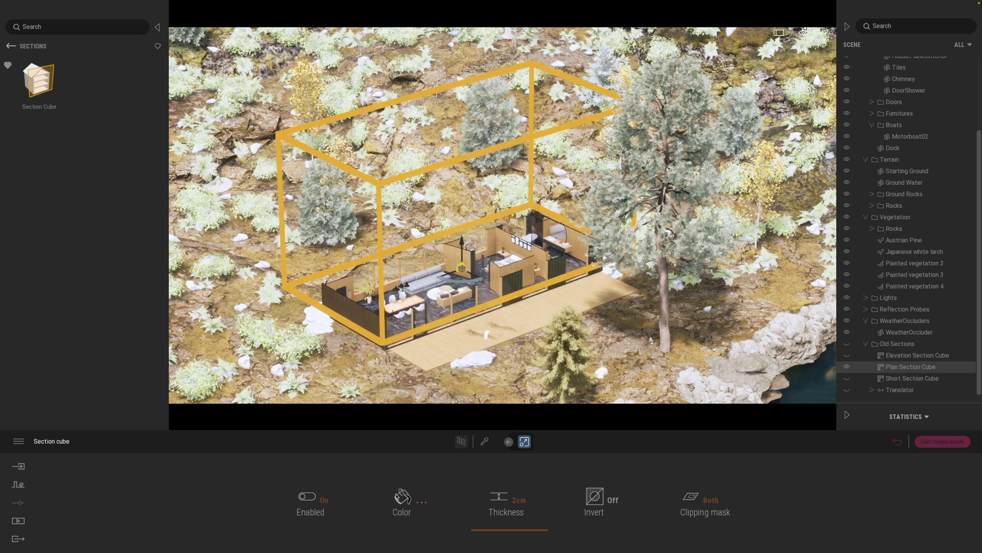
{"action": "left_click", "coordinate": [401, 501]}
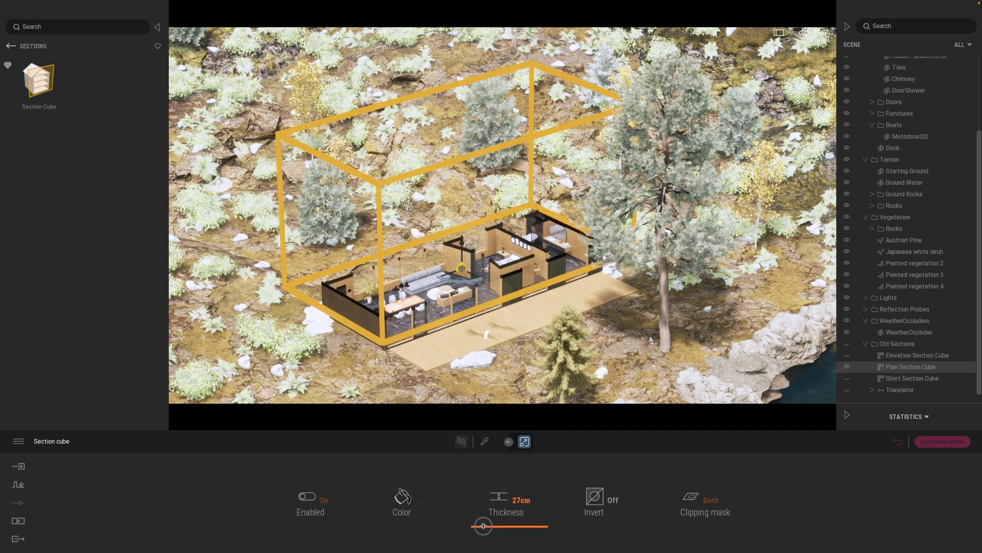
Step: Set the plan section thickness to 21cm and test inversion, leaving Invert off
{"action": "left_click_drag", "start_coordinate": [498, 526], "coordinate": [484, 526]}
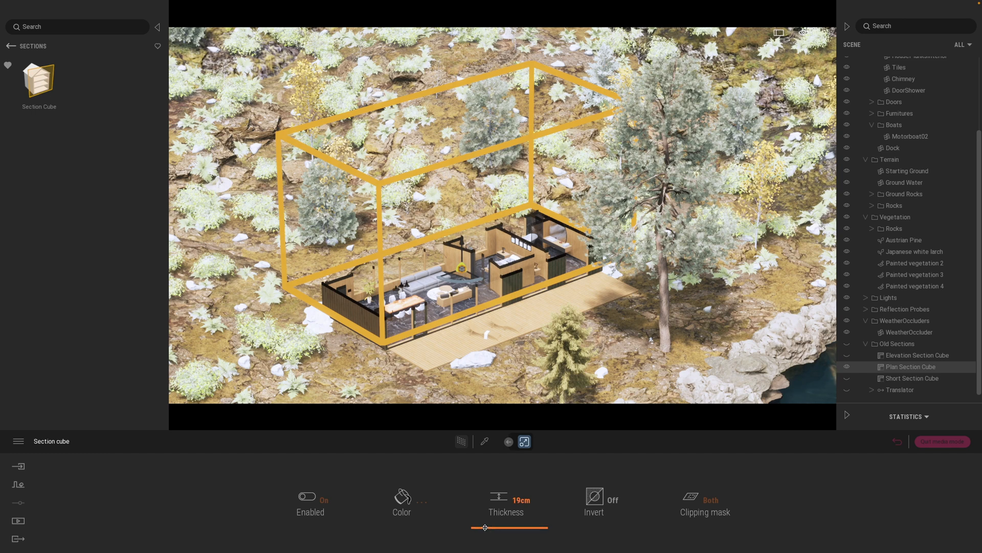
{"action": "left_click_drag", "start_coordinate": [484, 527], "coordinate": [514, 527]}
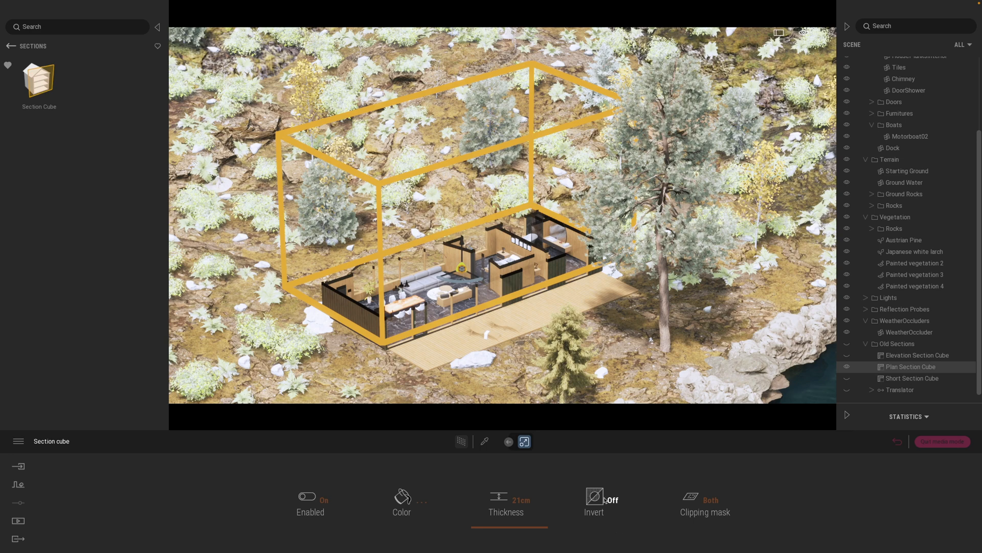
{"action": "left_click", "coordinate": [592, 496]}
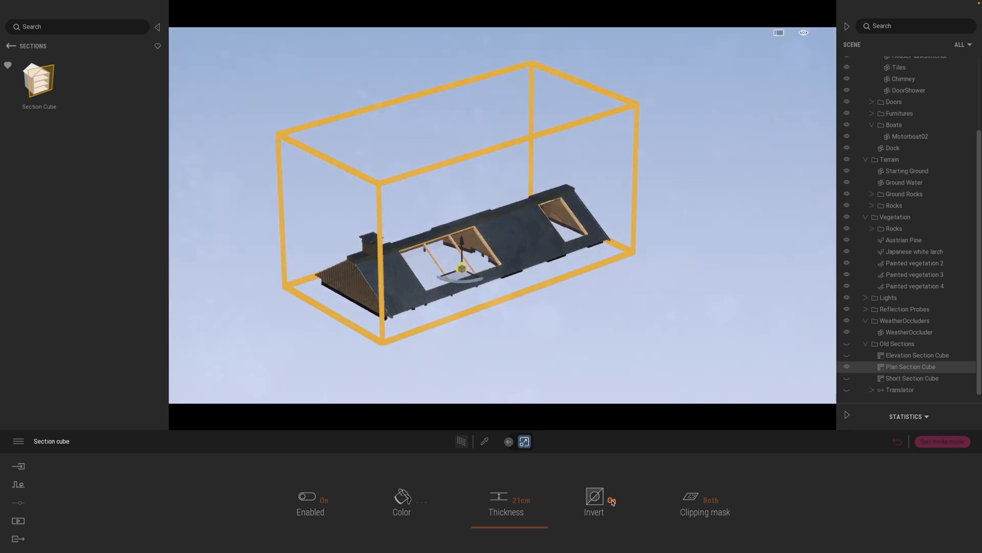
{"action": "left_click", "coordinate": [593, 495]}
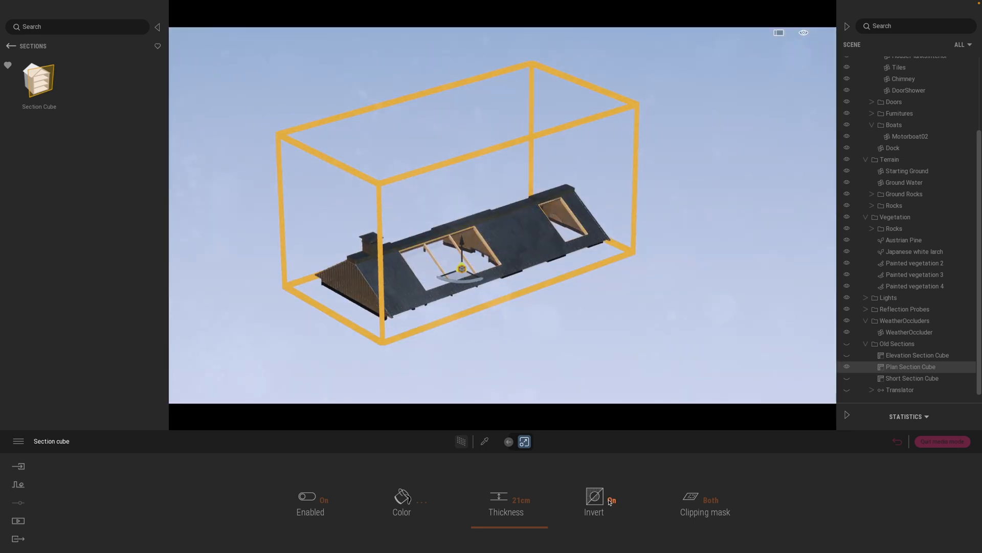
{"action": "left_click", "coordinate": [594, 496]}
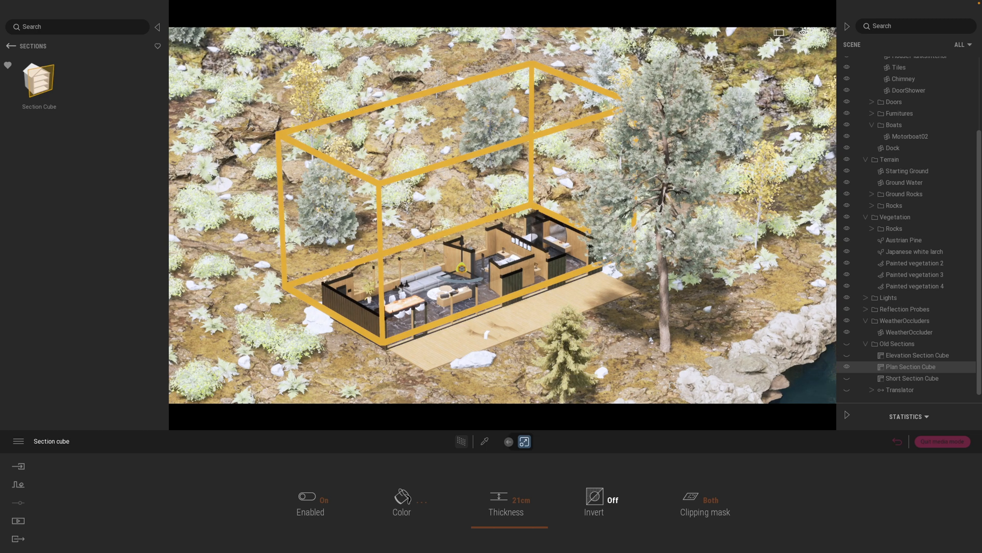
{"action": "left_click", "coordinate": [705, 506]}
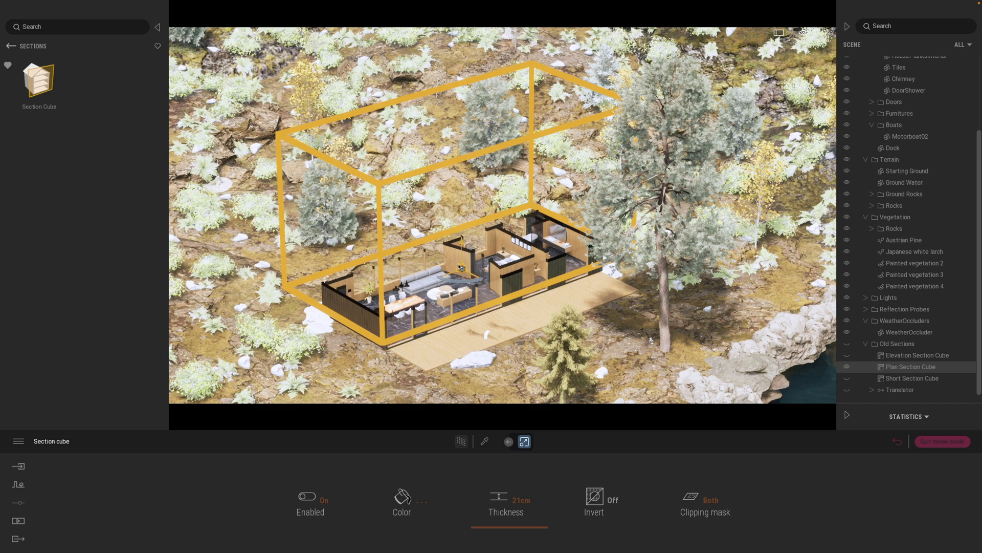
Step: Adjust the section cube's cut height back to plan level and rotate it square with the cabin
{"action": "left_click_drag", "start_coordinate": [460, 266], "coordinate": [461, 235]}
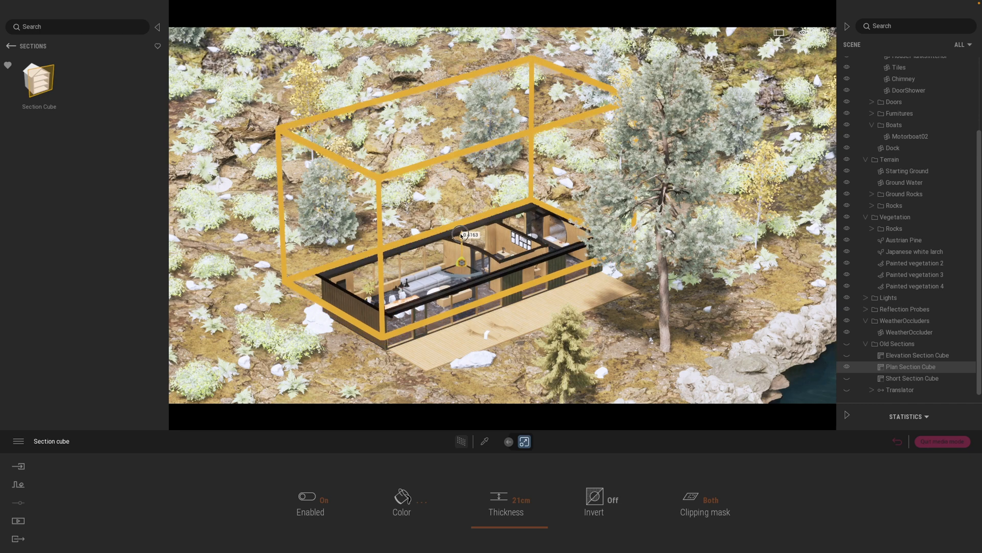
{"action": "left_click_drag", "start_coordinate": [461, 236], "coordinate": [460, 199]}
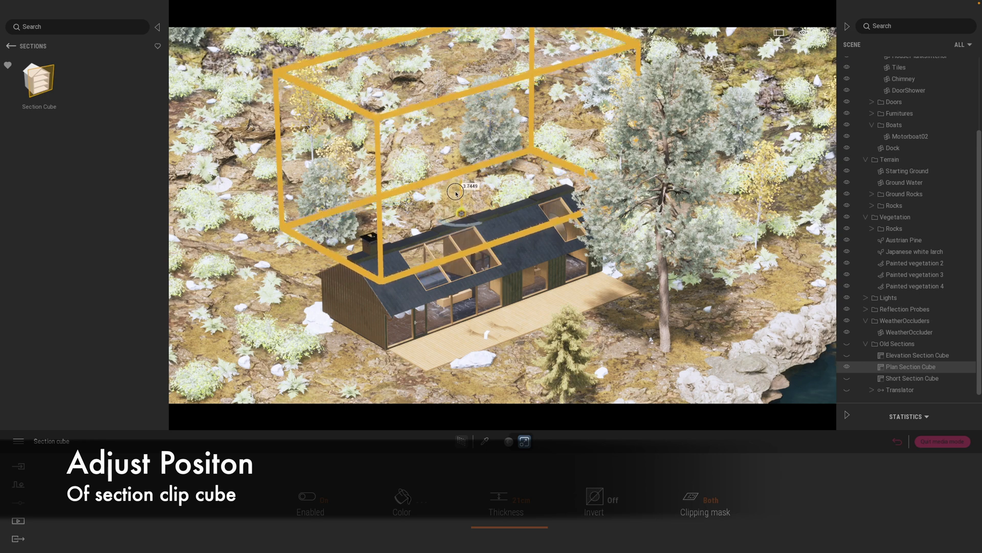
{"action": "left_click_drag", "start_coordinate": [457, 193], "coordinate": [453, 221]}
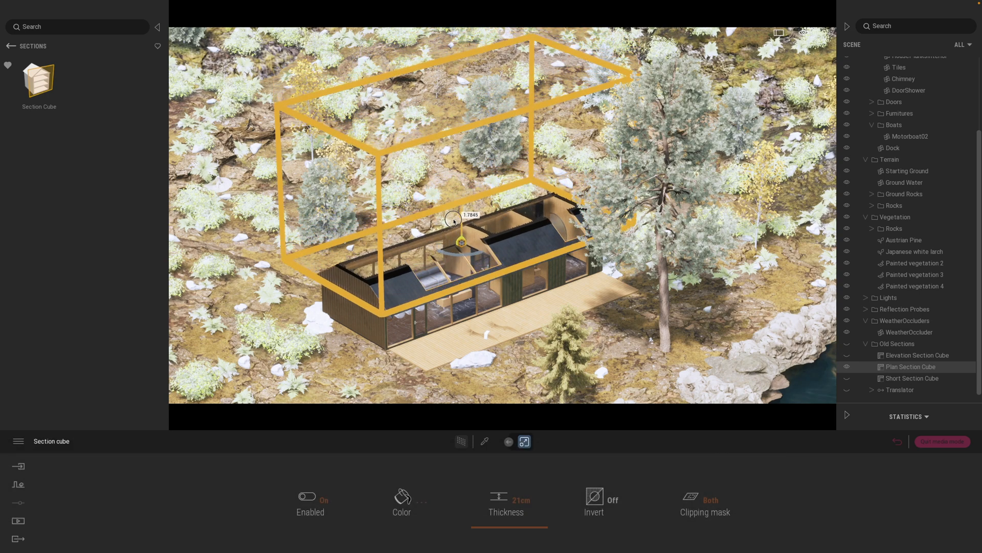
{"action": "left_click_drag", "start_coordinate": [453, 221], "coordinate": [461, 239]}
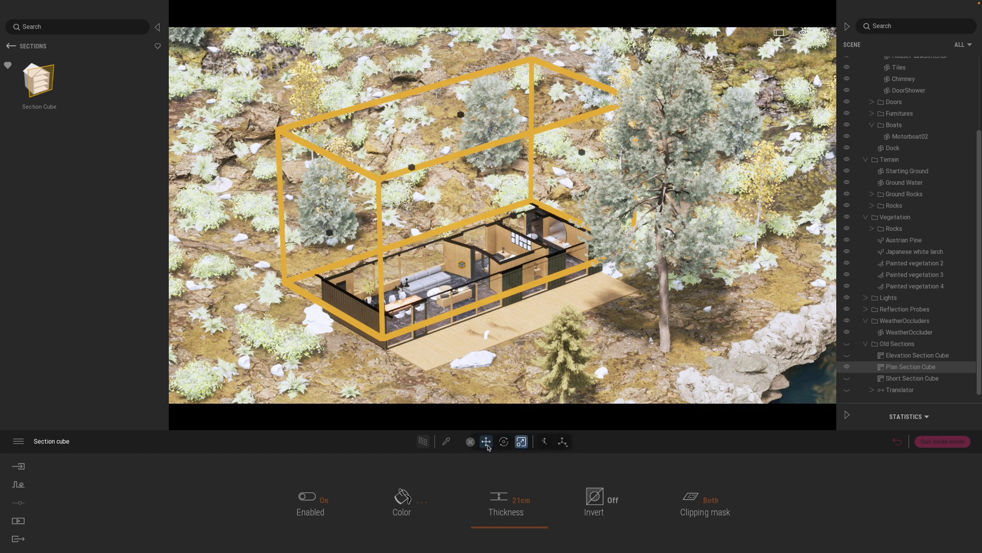
{"action": "left_click", "coordinate": [485, 441]}
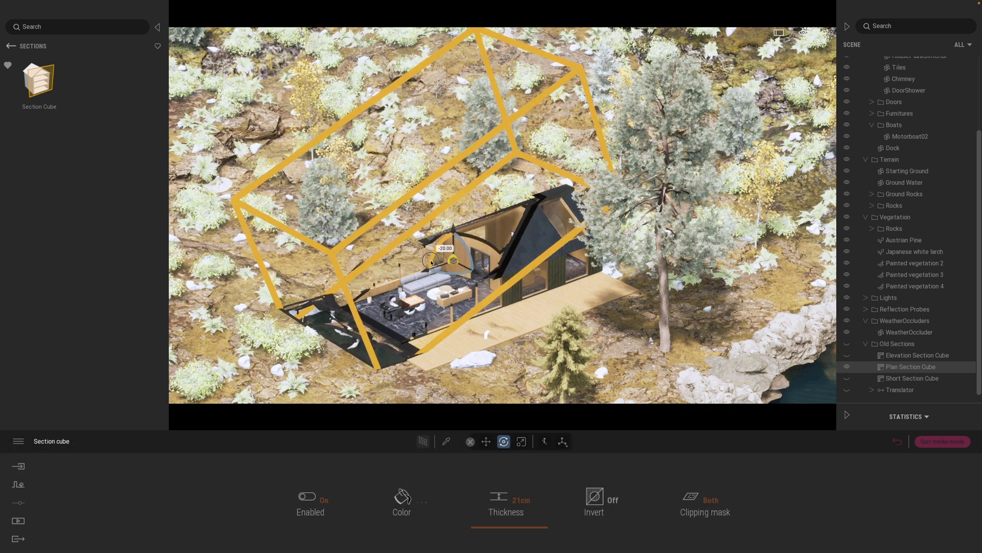
{"action": "left_click_drag", "start_coordinate": [452, 260], "coordinate": [452, 244]}
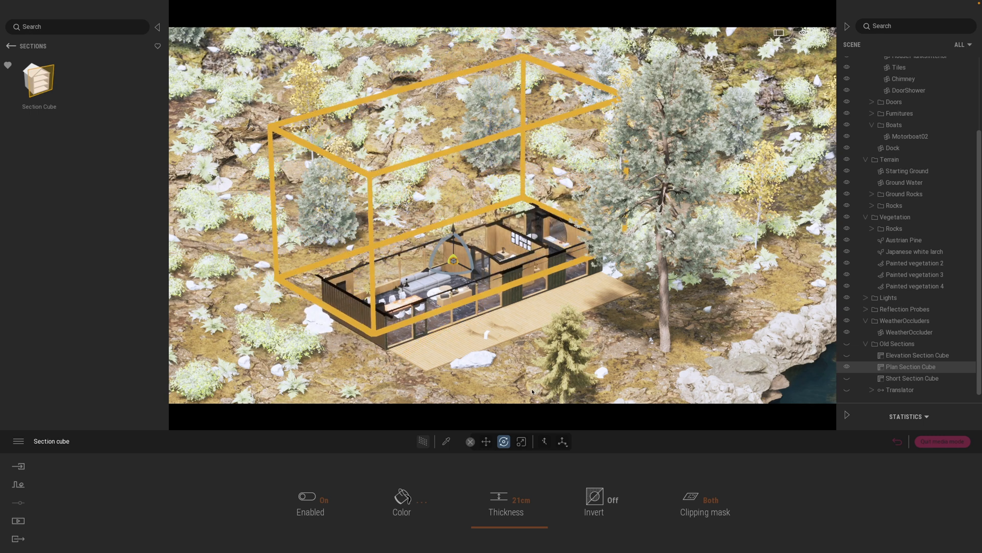
Step: Scale the section cube narrower to slice the cabin lengthwise and hide its outline with H
{"action": "left_click", "coordinate": [521, 441]}
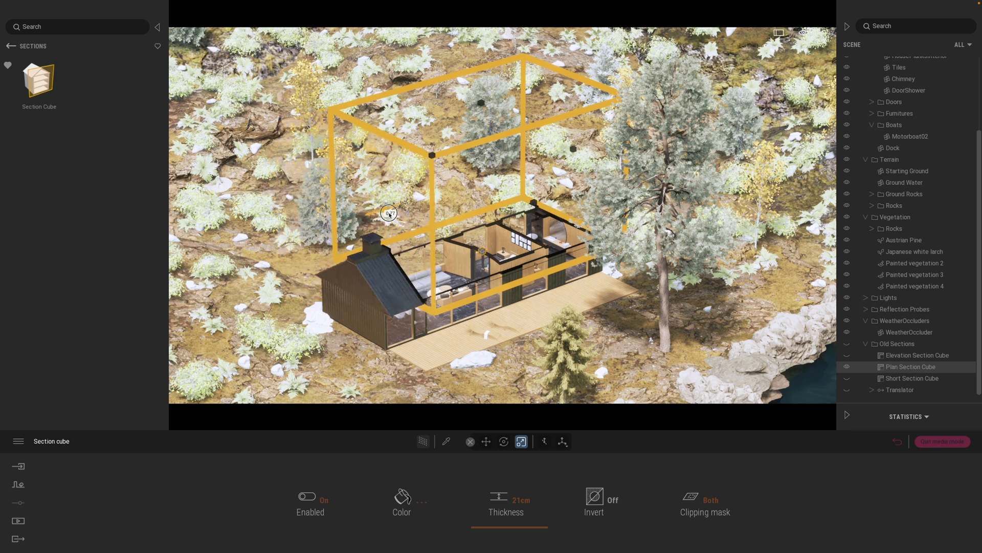
{"action": "left_click_drag", "start_coordinate": [389, 213], "coordinate": [453, 214]}
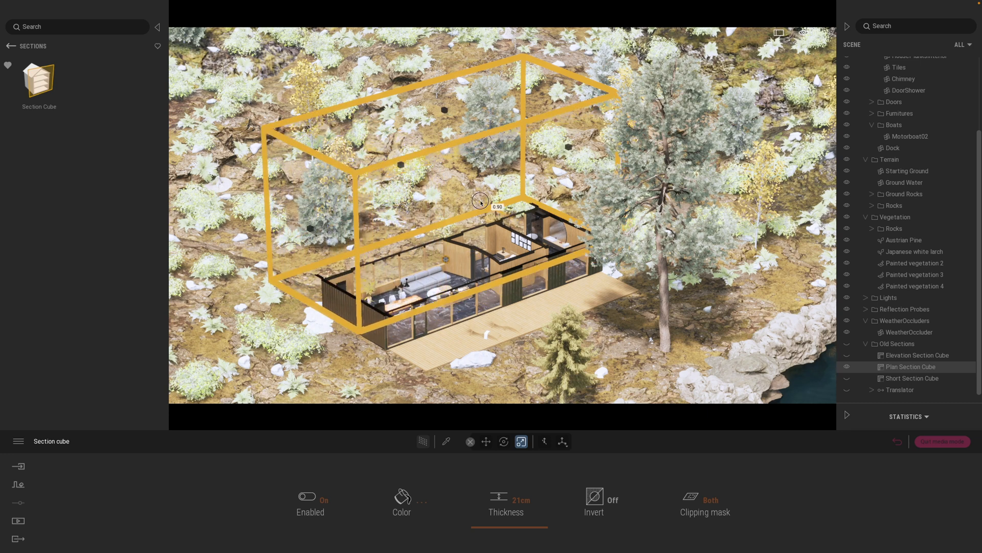
{"action": "left_click_drag", "start_coordinate": [479, 200], "coordinate": [462, 191]}
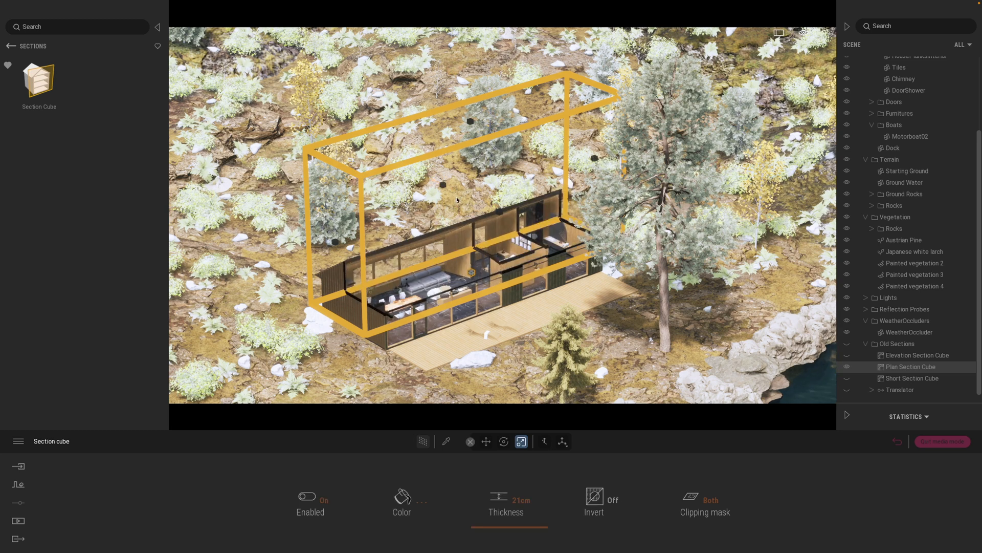
{"action": "left_click", "coordinate": [306, 497]}
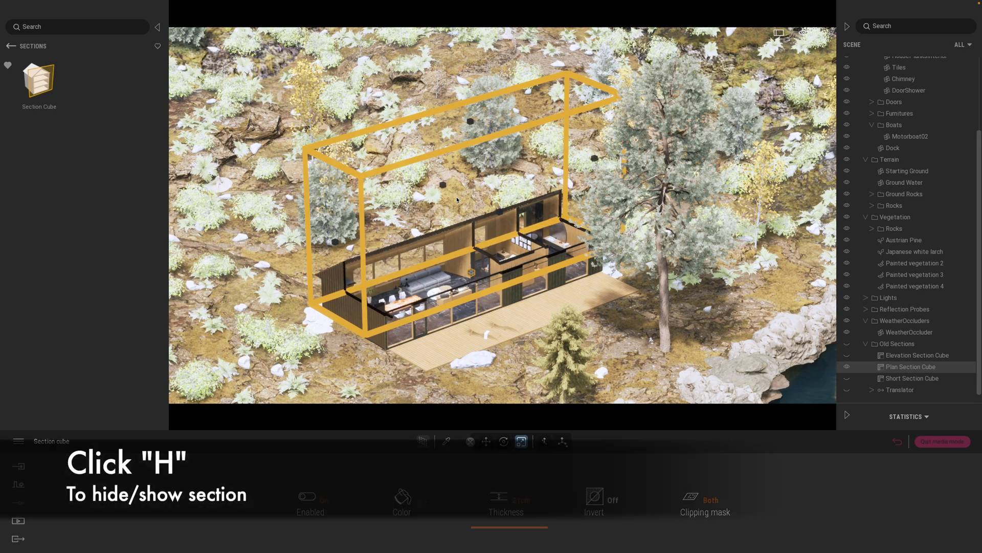
{"action": "key", "text": "h"}
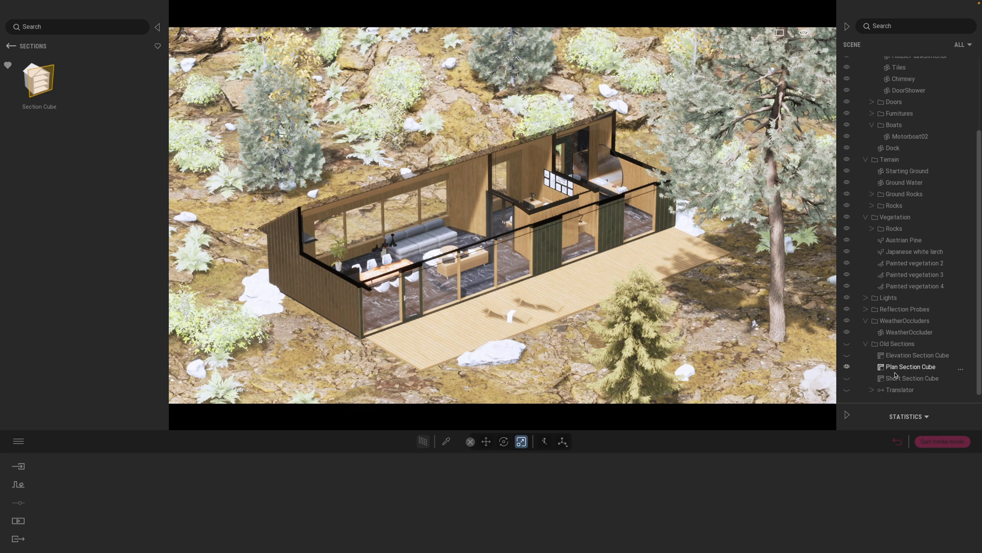
Step: Reselect the Plan Section Cube, shift its cut position and return to the image media gallery
{"action": "left_click", "coordinate": [911, 366]}
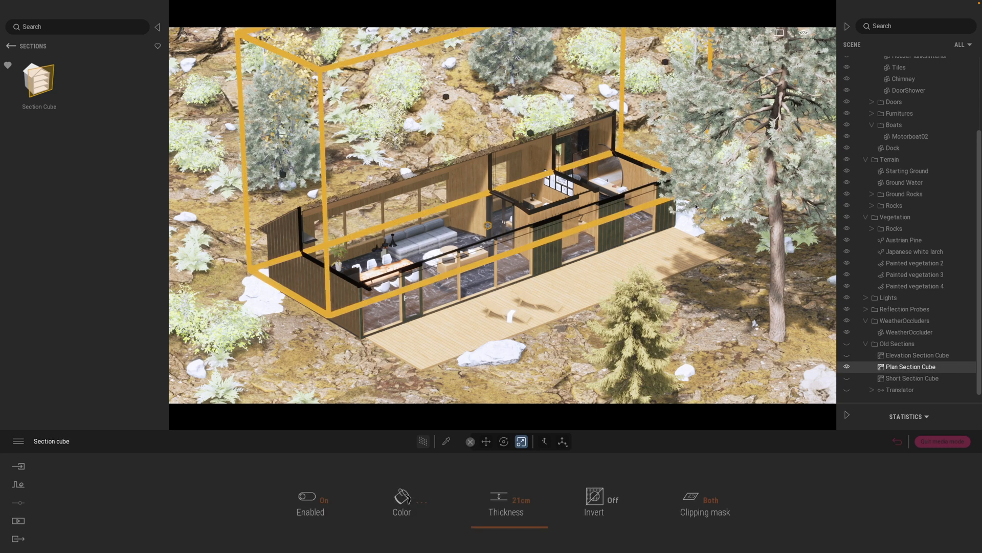
{"action": "left_click", "coordinate": [485, 441]}
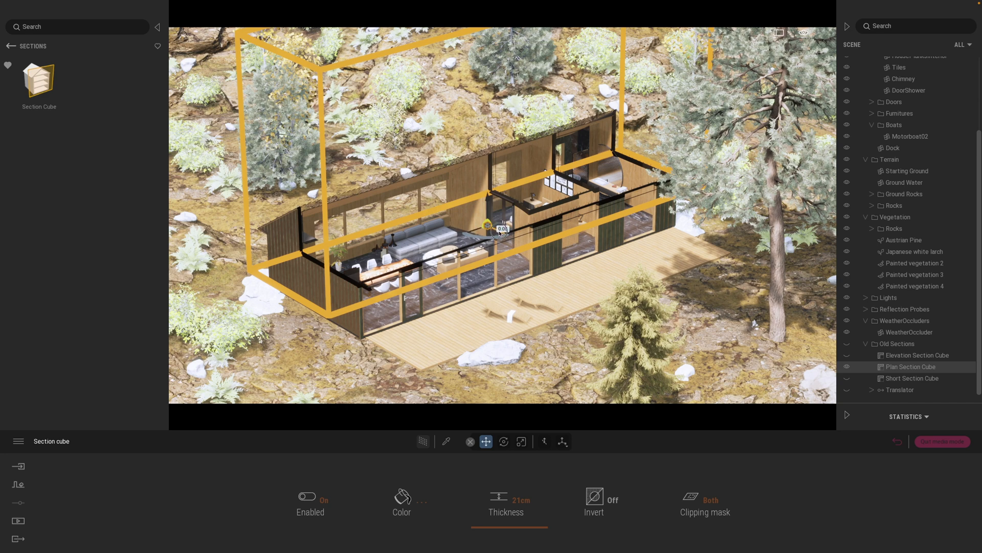
{"action": "left_click_drag", "start_coordinate": [499, 228], "coordinate": [505, 238]}
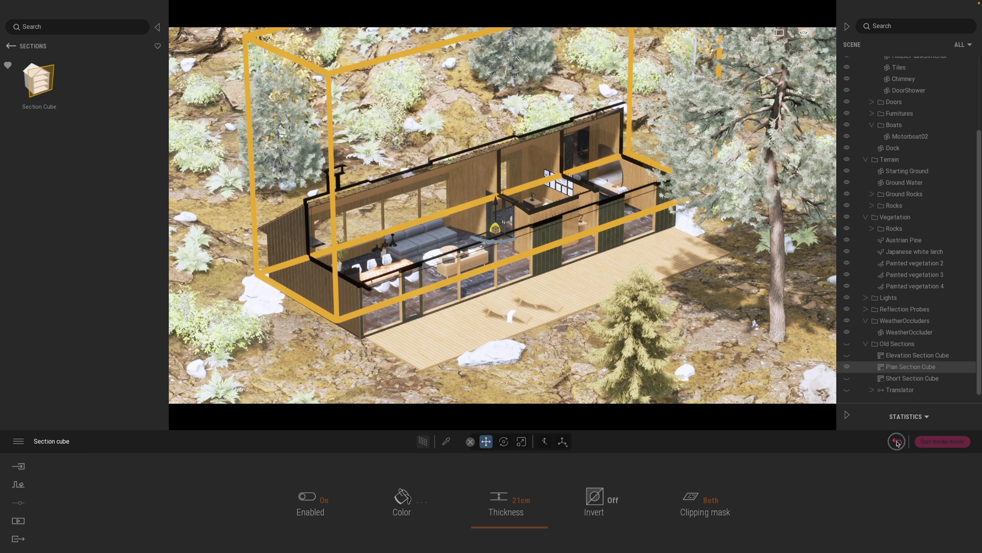
{"action": "left_click", "coordinate": [19, 521]}
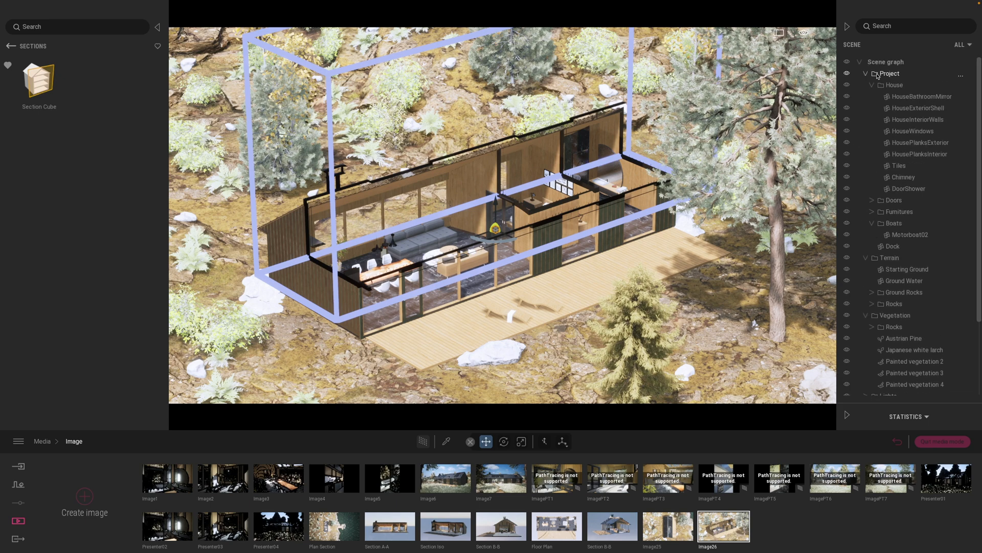
Step: Hide the terrain and vegetation around the cabin and update Image26 with the reframed view
{"action": "left_click", "coordinate": [873, 85]}
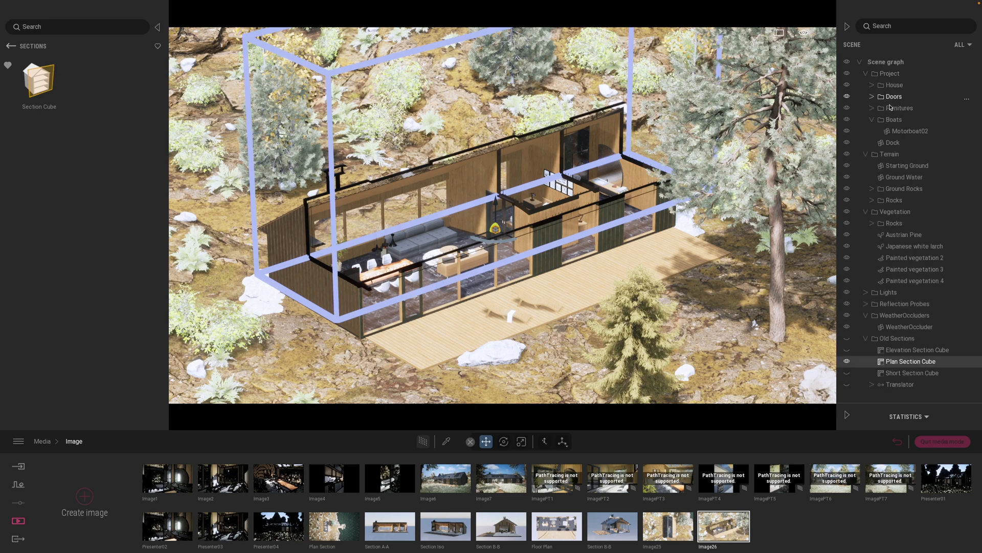
{"action": "left_click", "coordinate": [872, 119]}
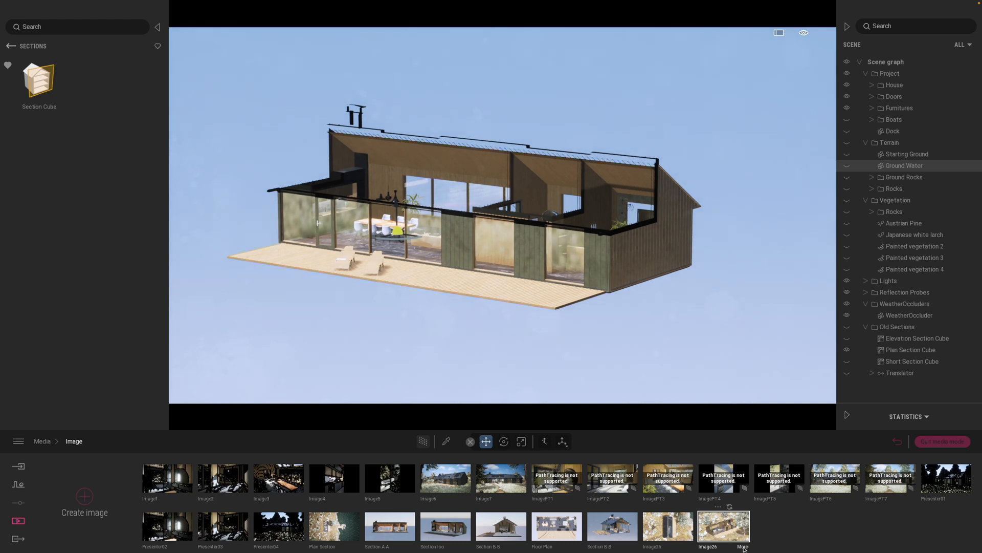
{"action": "left_click", "coordinate": [723, 526]}
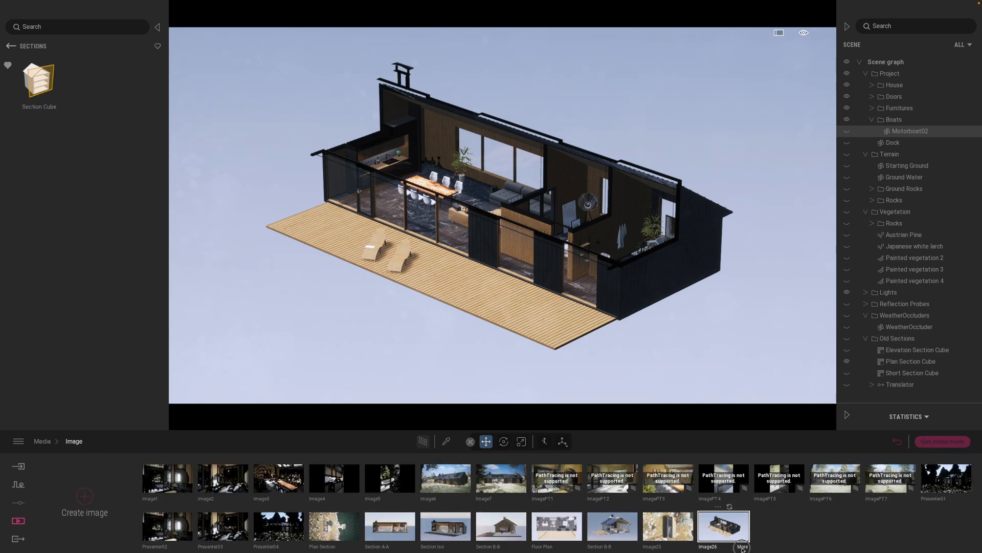
Step: Adjust Image26's ambient light, exposure and sky dome lighting for a brighter interior
{"action": "left_click", "coordinate": [742, 528]}
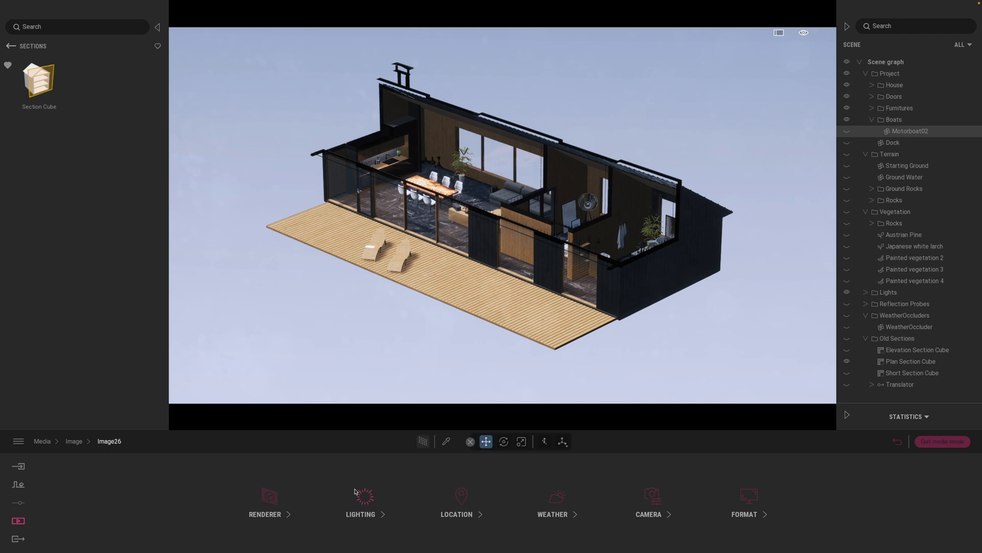
{"action": "left_click", "coordinate": [360, 501]}
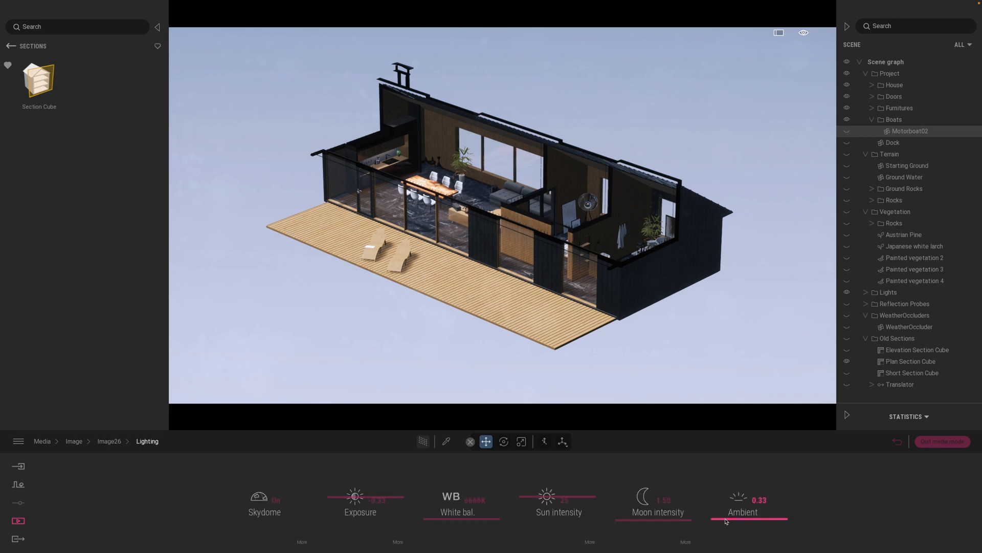
{"action": "left_click_drag", "start_coordinate": [725, 520], "coordinate": [721, 496]}
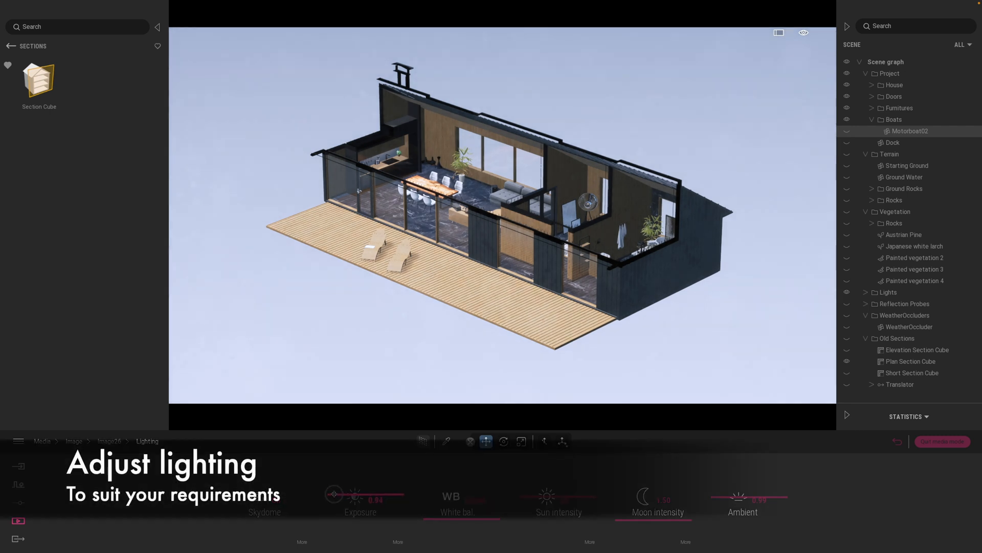
{"action": "left_click_drag", "start_coordinate": [355, 498], "coordinate": [333, 497]}
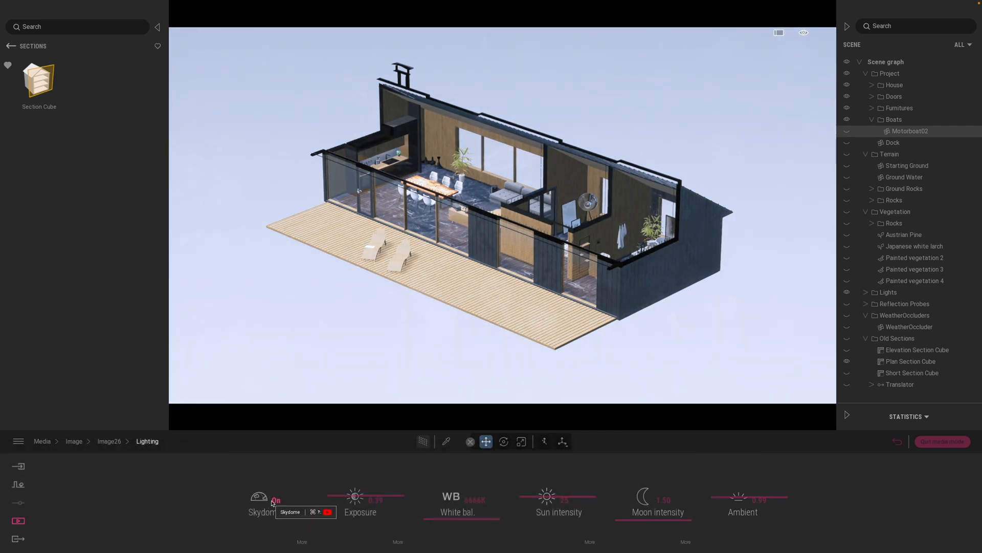
{"action": "left_click", "coordinate": [275, 499]}
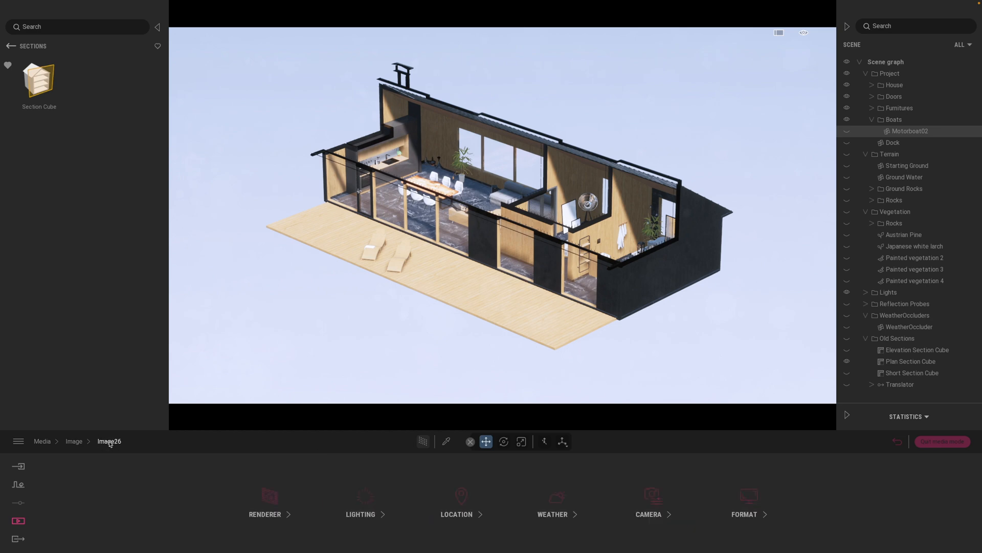
Step: Set Image26's time of day to 13:13 early-afternoon daylight
{"action": "left_click", "coordinate": [456, 501]}
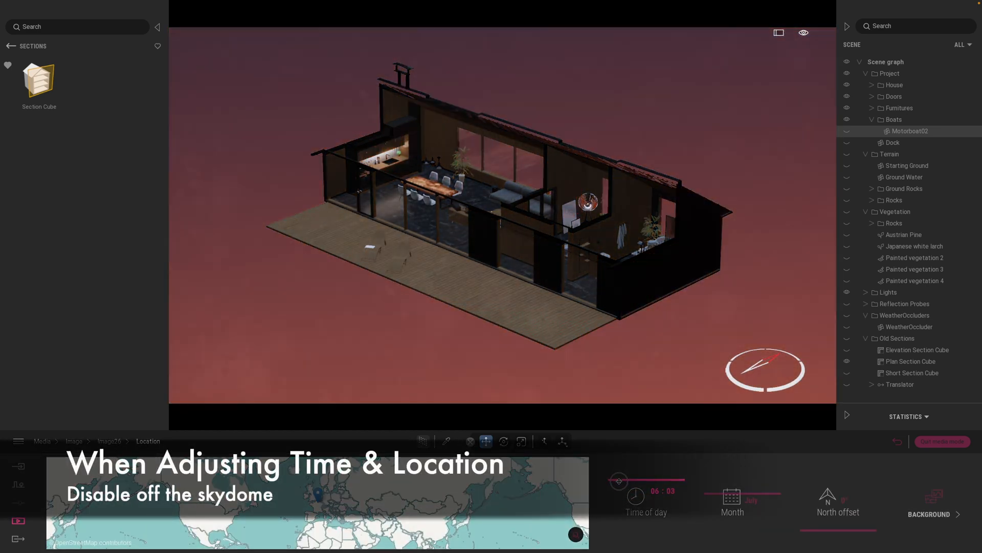
{"action": "left_click_drag", "start_coordinate": [619, 492], "coordinate": [634, 494]}
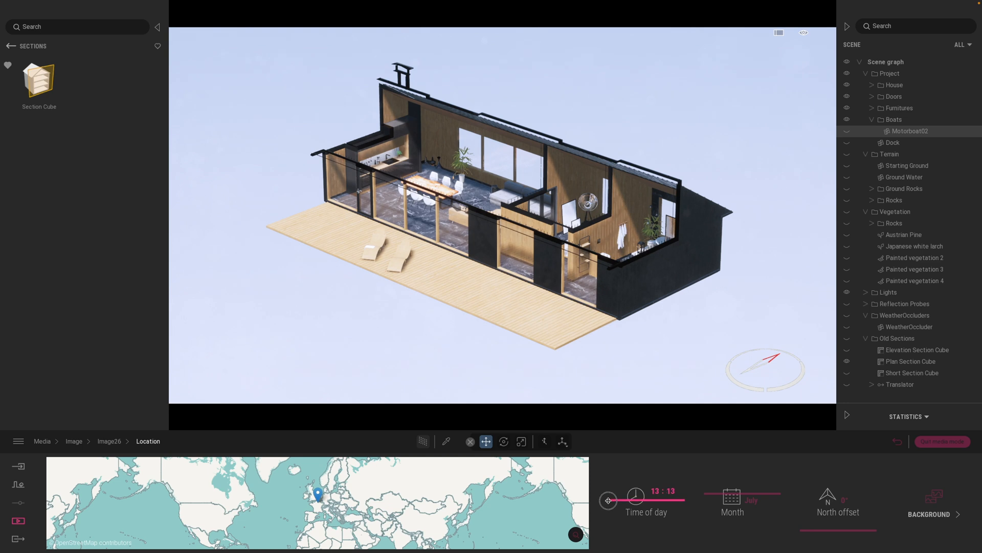
{"action": "left_click_drag", "start_coordinate": [634, 499], "coordinate": [608, 500]}
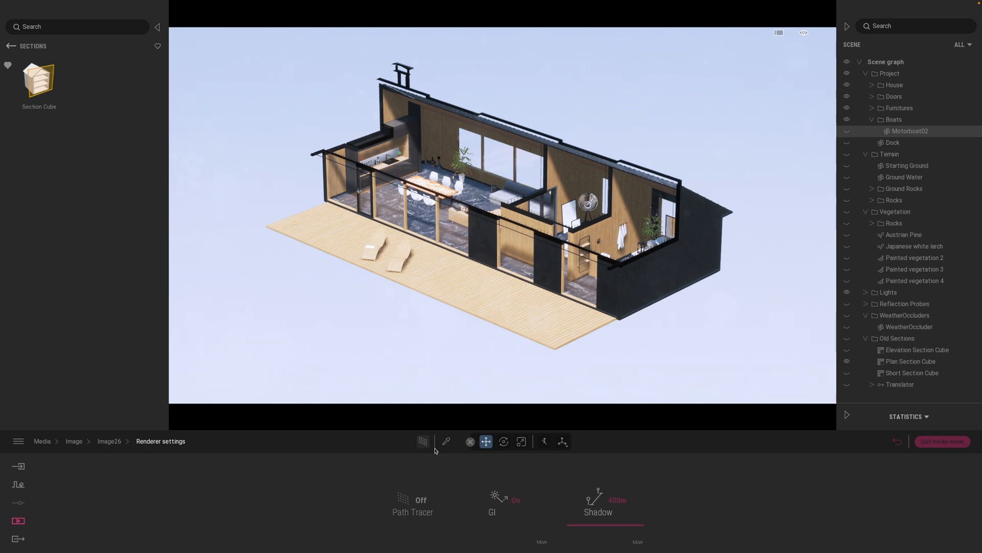
Step: Lower Image26's shadow distance to 100m and return to the image list
{"action": "left_click_drag", "start_coordinate": [661, 528], "coordinate": [573, 528]}
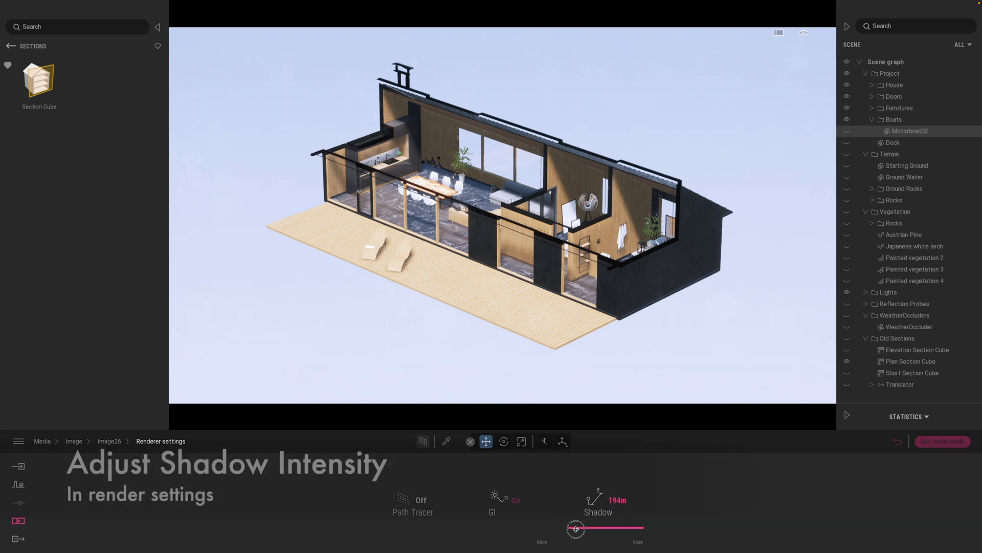
{"action": "left_click_drag", "start_coordinate": [575, 528], "coordinate": [575, 528]}
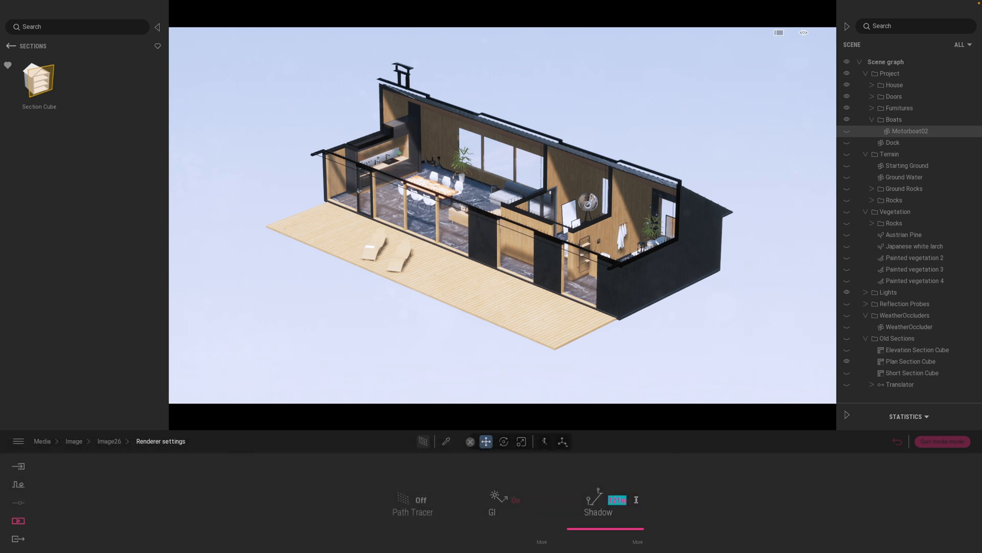
{"action": "type", "text": "100m"}
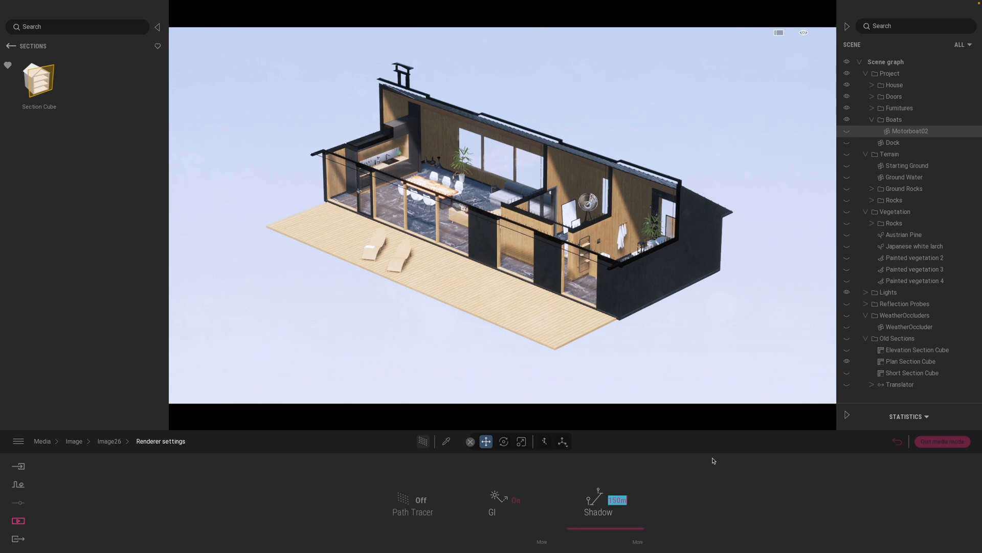
{"action": "left_click", "coordinate": [74, 440]}
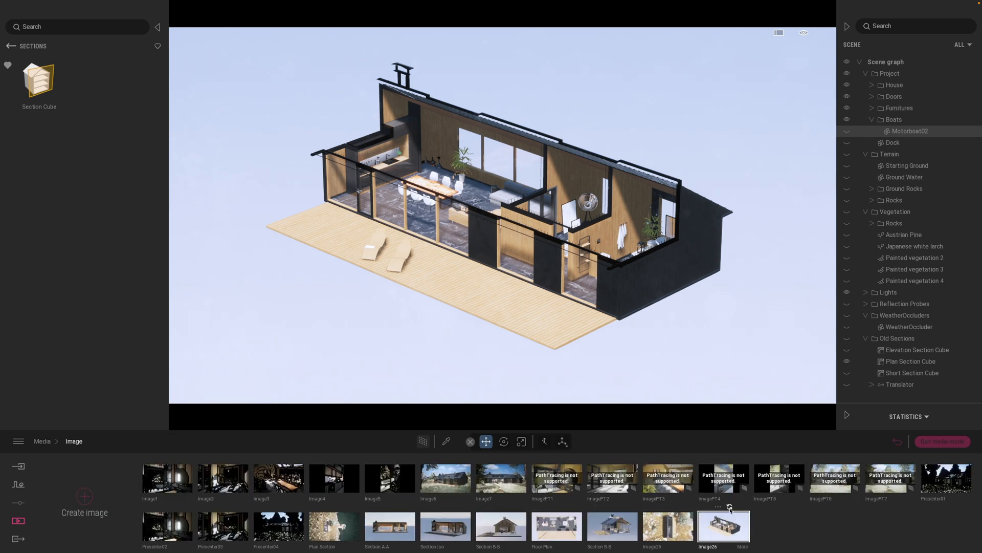
{"action": "mouse_move", "coordinate": [728, 509]}
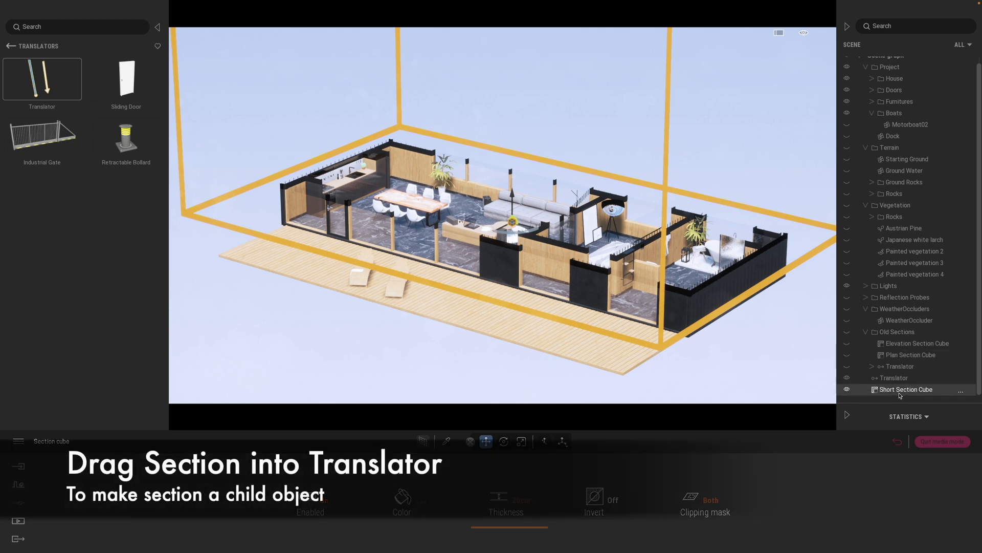
Step: Parent the Short Section Cube to the Translator and toggle its motion off and on
{"action": "left_click_drag", "start_coordinate": [908, 389], "coordinate": [894, 378]}
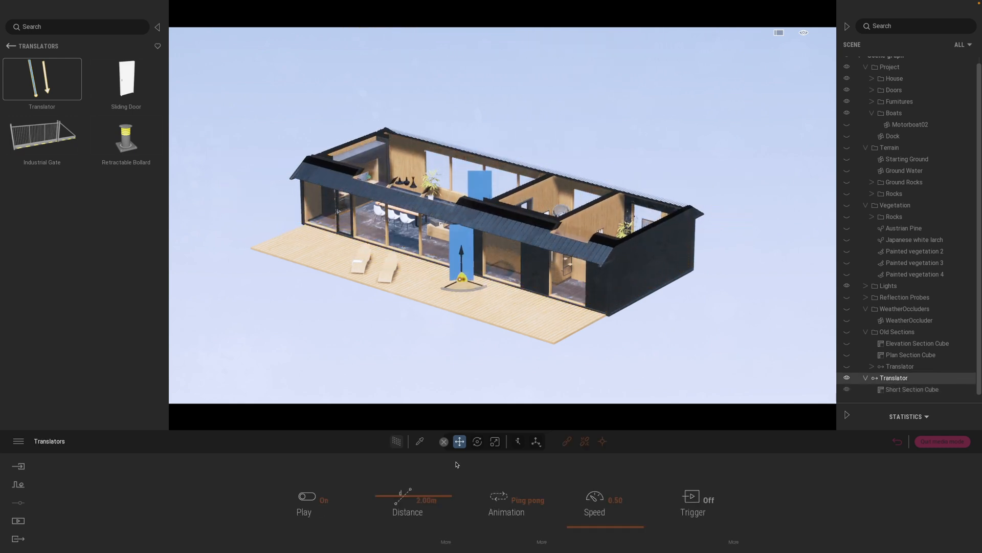
{"action": "left_click", "coordinate": [306, 495]}
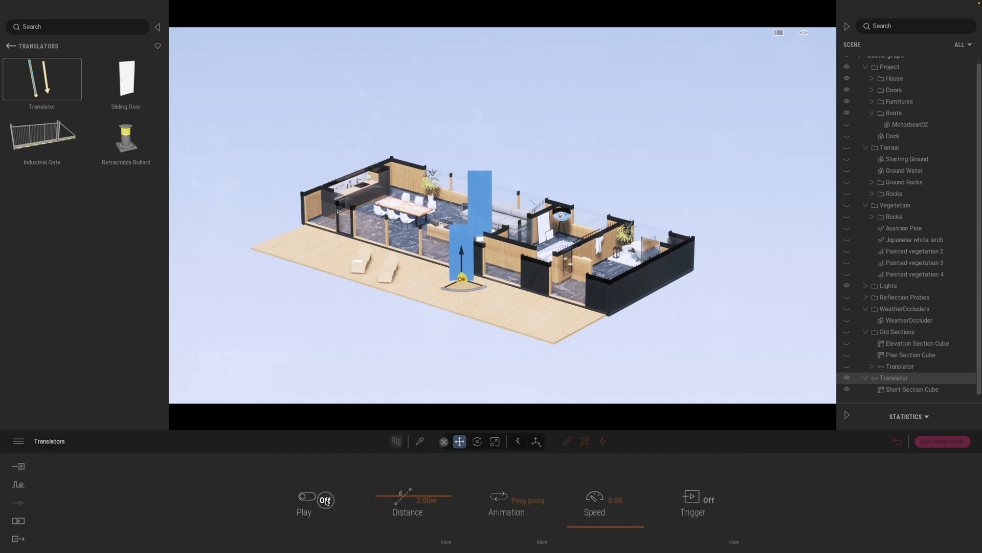
{"action": "left_click", "coordinate": [306, 499]}
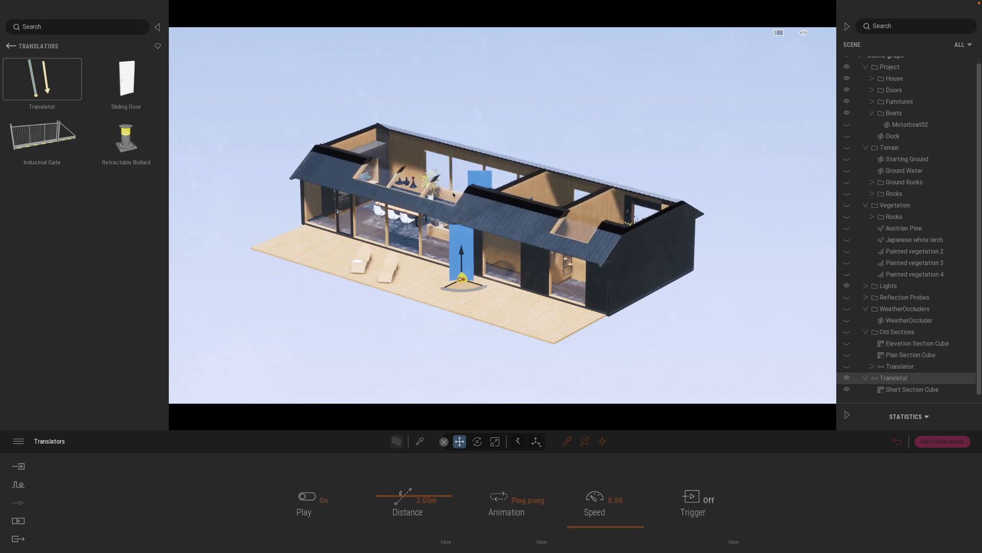
Step: Lengthen the translator's travel distance so the section cube sweeps above the roof
{"action": "left_click_drag", "start_coordinate": [404, 498], "coordinate": [384, 497]}
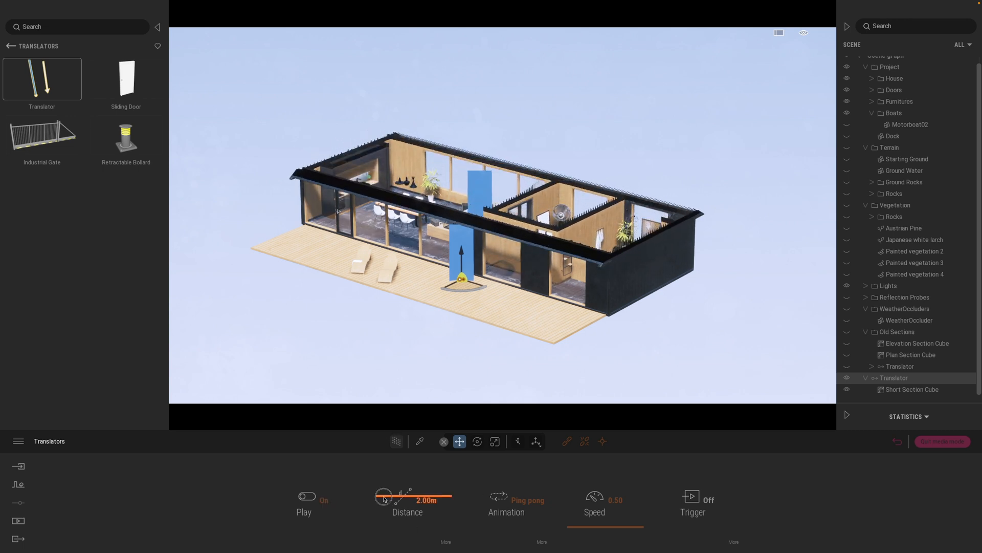
{"action": "left_click_drag", "start_coordinate": [384, 495], "coordinate": [401, 495]}
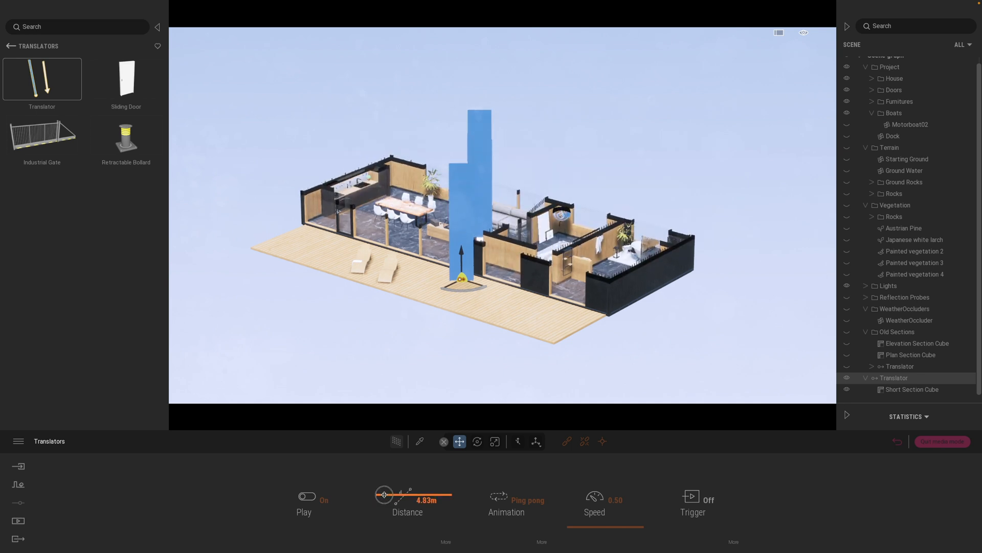
{"action": "left_click_drag", "start_coordinate": [383, 495], "coordinate": [400, 495]}
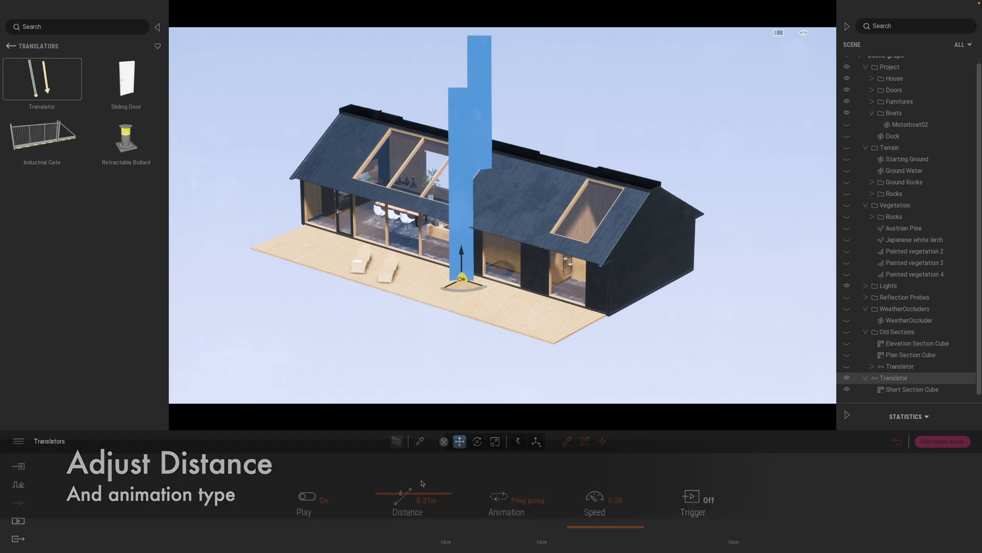
{"action": "left_click_drag", "start_coordinate": [401, 499], "coordinate": [429, 498]}
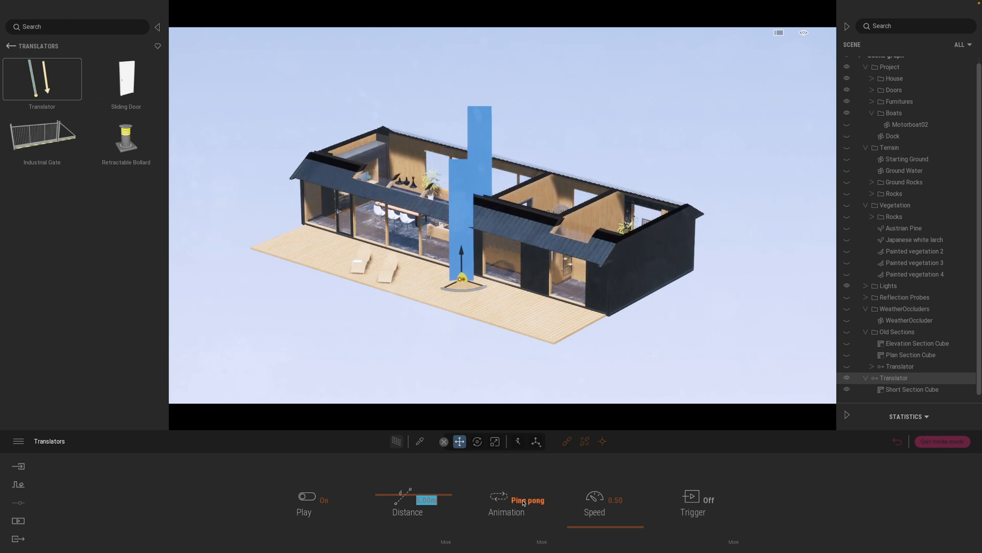
Step: Try the Once and Loop animation types, then set the 5.00 m translator back to Ping pong
{"action": "left_click", "coordinate": [506, 499]}
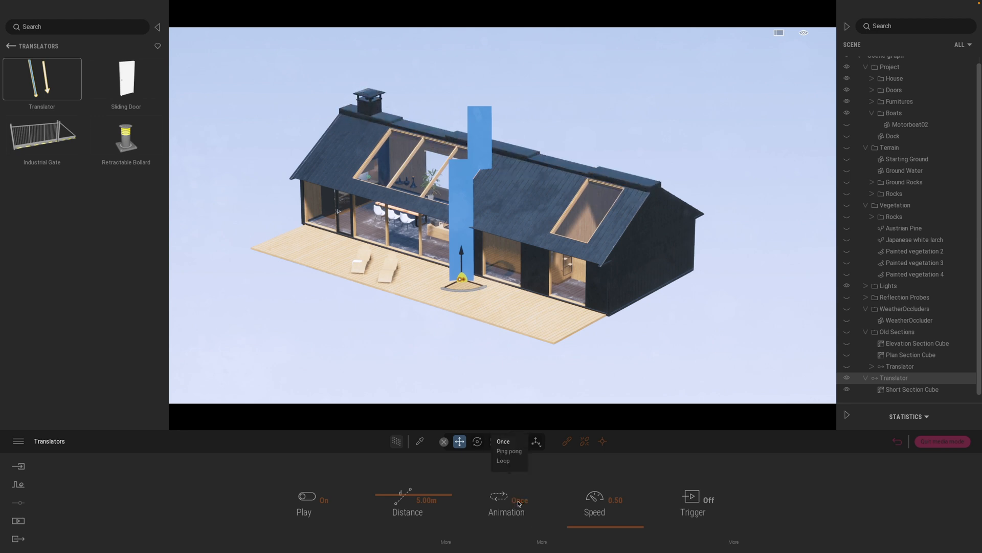
{"action": "left_click", "coordinate": [508, 450]}
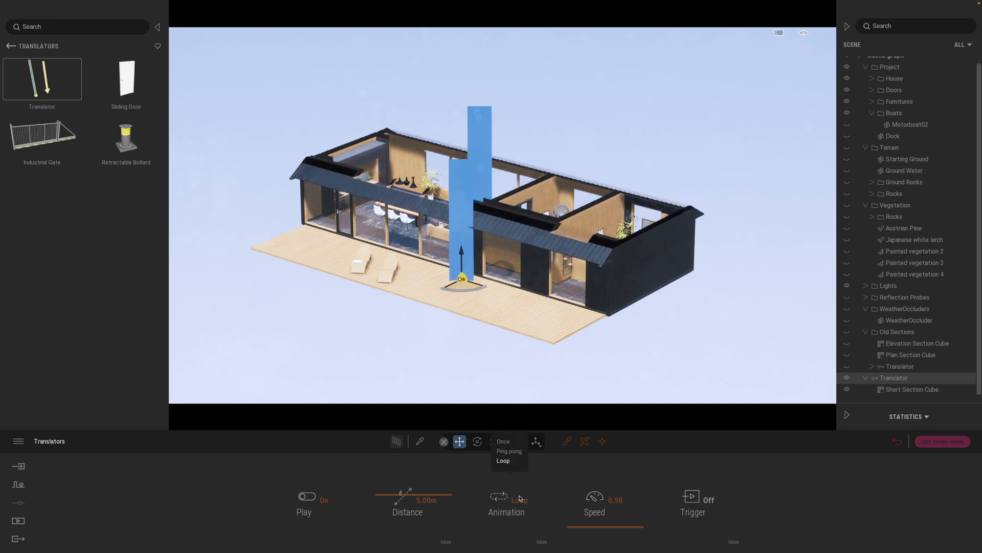
{"action": "left_click", "coordinate": [508, 450]}
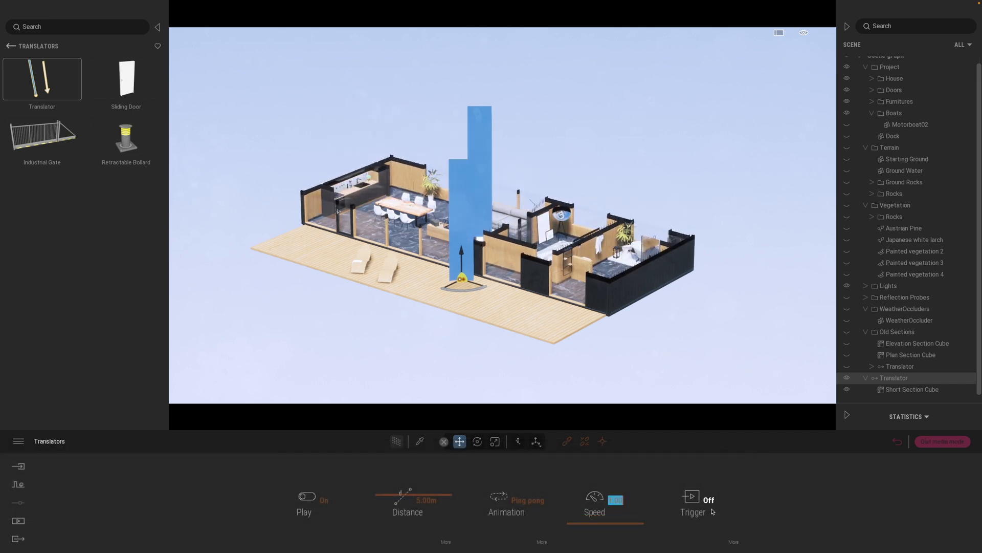
Step: Turn the translator's trigger on and resize its trigger zone to about 11.9 m
{"action": "left_click", "coordinate": [691, 496]}
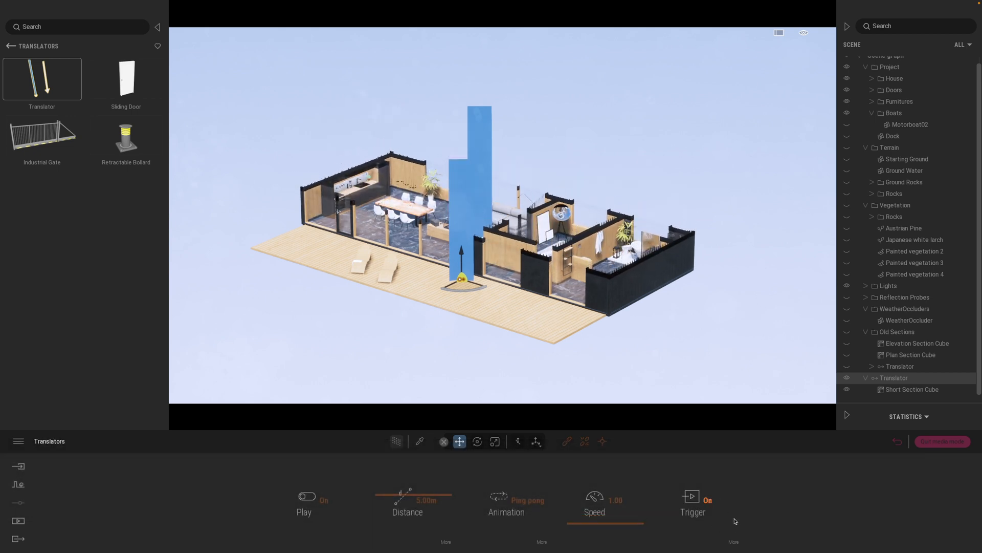
{"action": "left_click", "coordinate": [693, 502]}
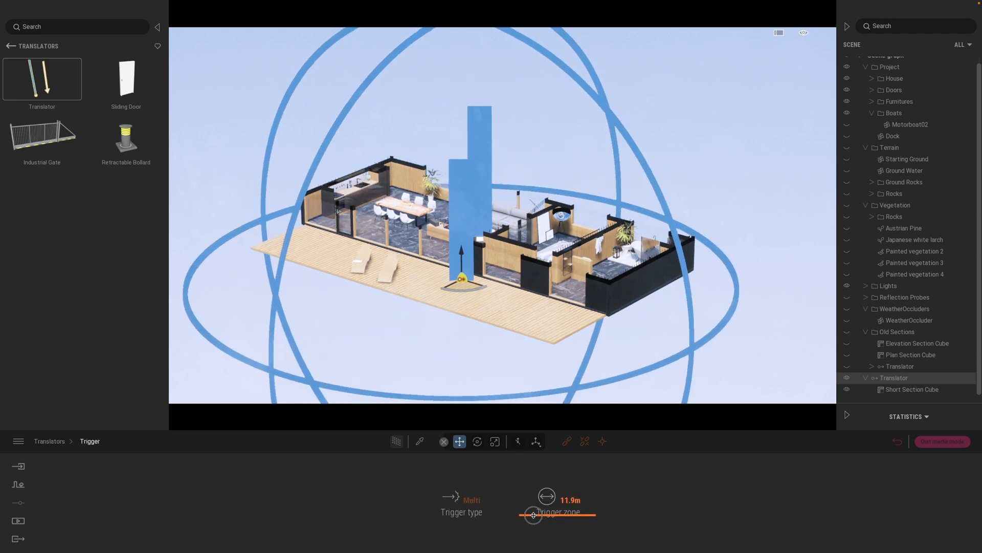
{"action": "left_click_drag", "start_coordinate": [533, 514], "coordinate": [594, 469]}
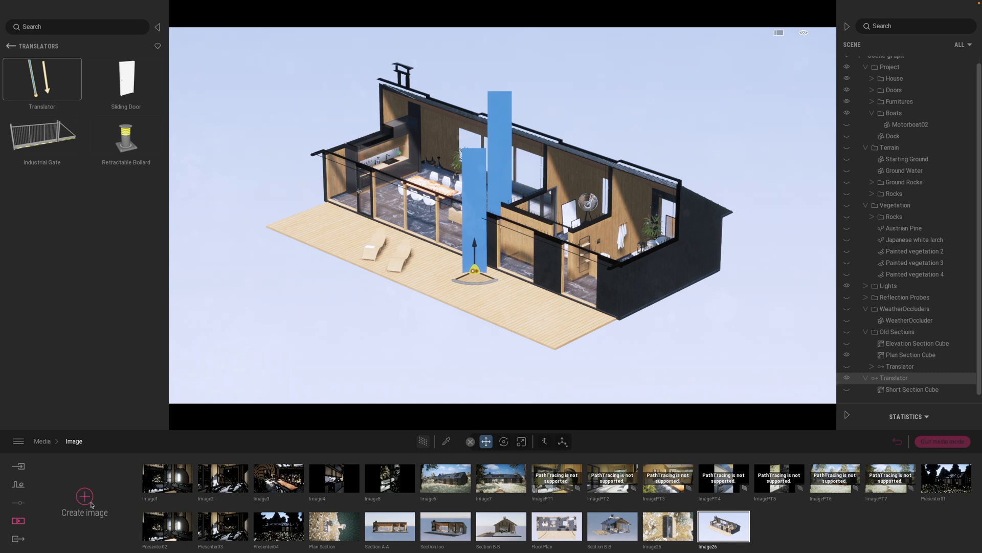
Step: Create a new video, Video7, in the Media video list
{"action": "left_click", "coordinate": [84, 497]}
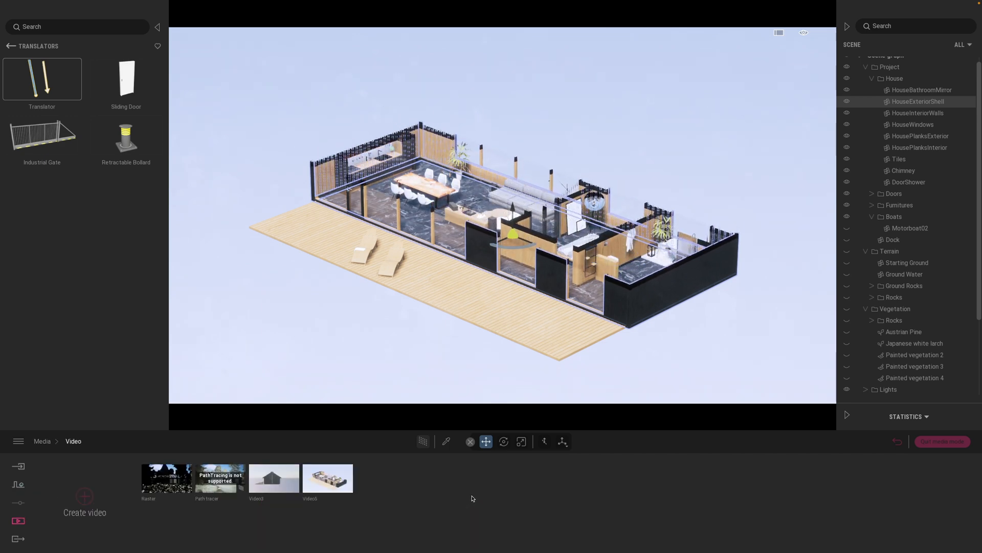
{"action": "left_click", "coordinate": [84, 501]}
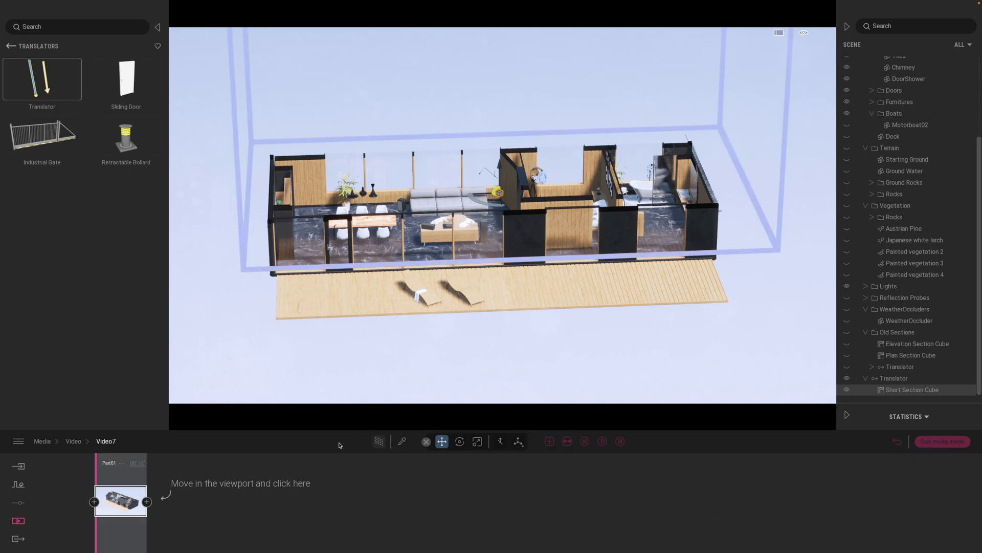
Step: Add two more camera keyframes of the sectioned cabin and preview the playback
{"action": "left_click", "coordinate": [421, 258]}
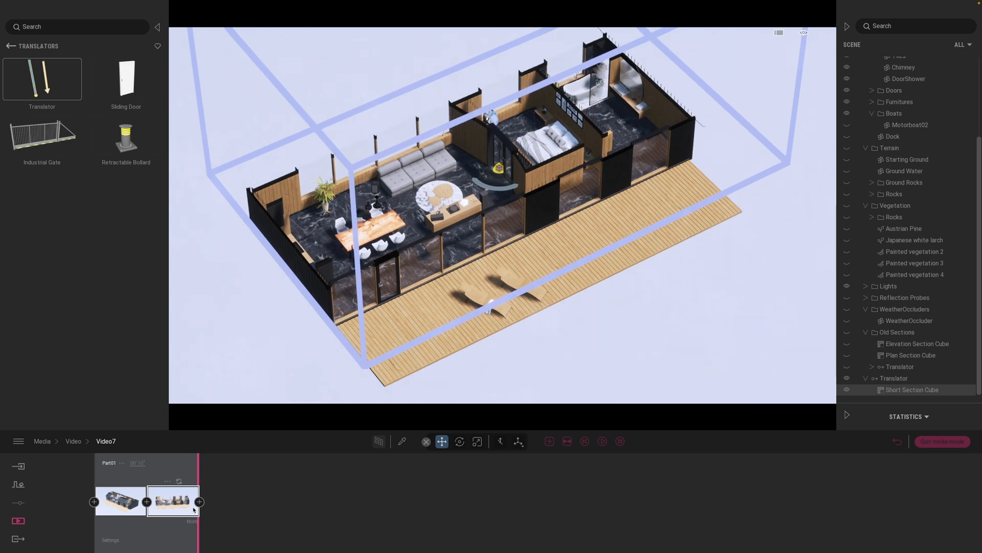
{"action": "left_click", "coordinate": [200, 501]}
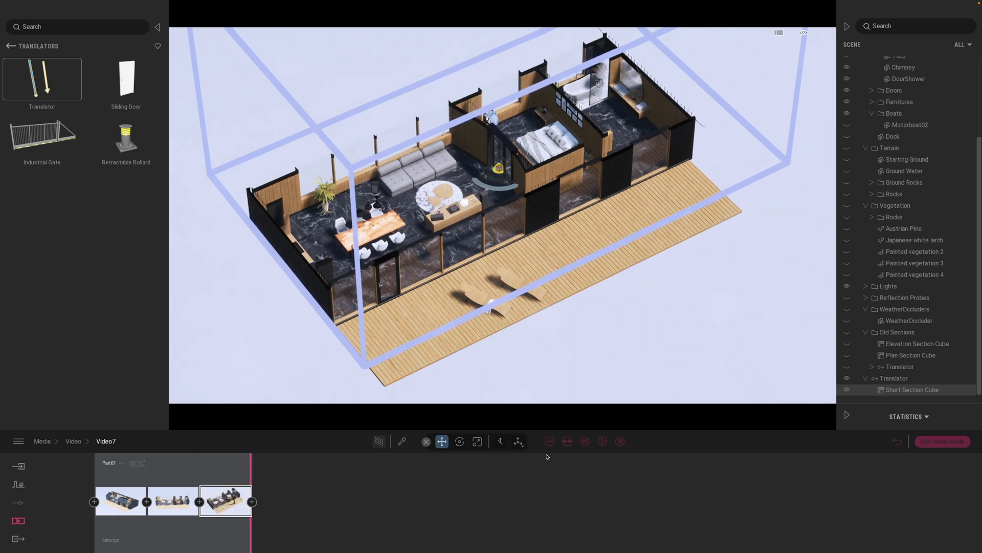
{"action": "left_click", "coordinate": [602, 441]}
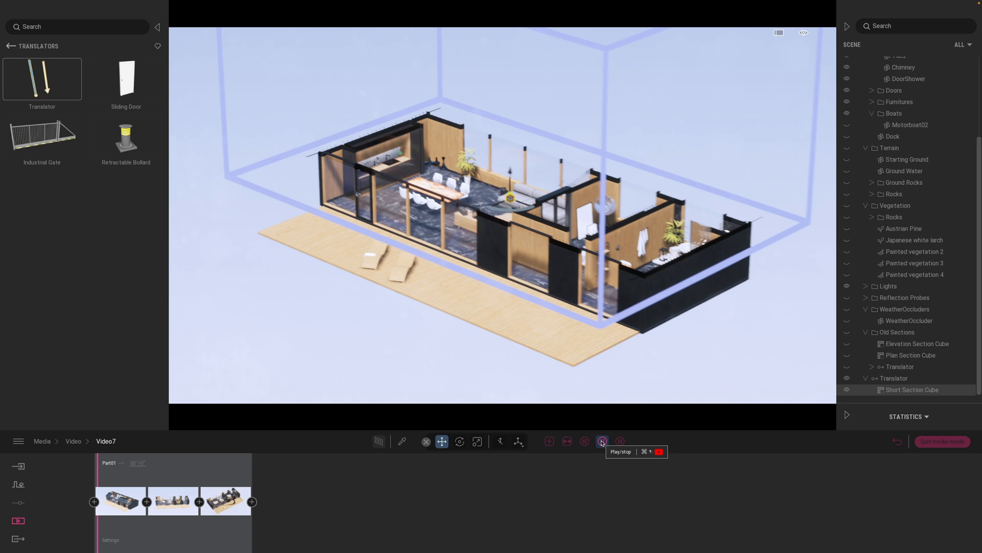